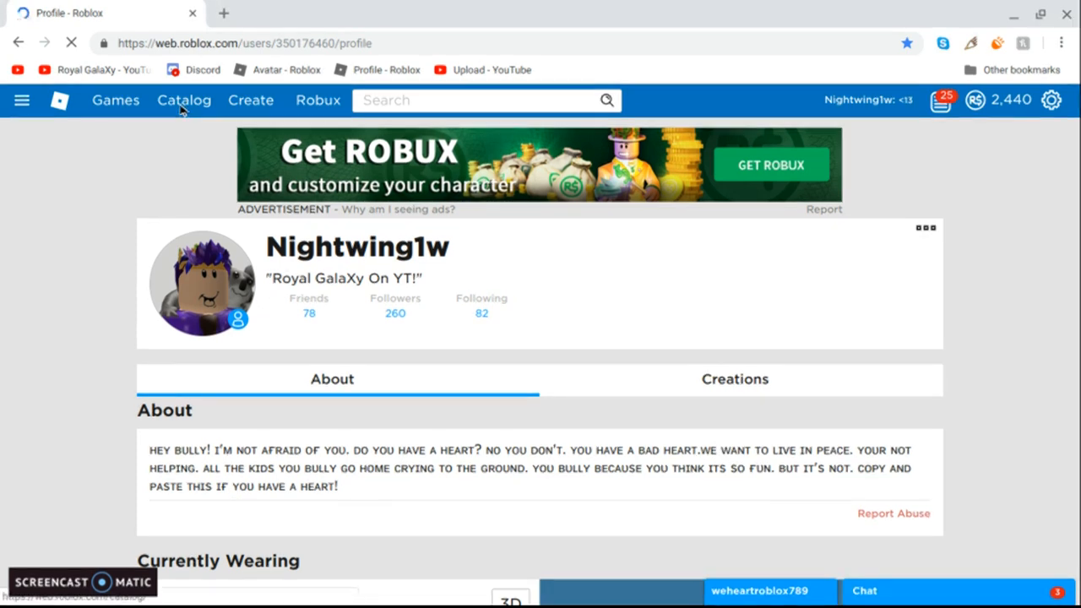
- Leave the profile page and go to the Catalog of Featured Items
click(184, 100)
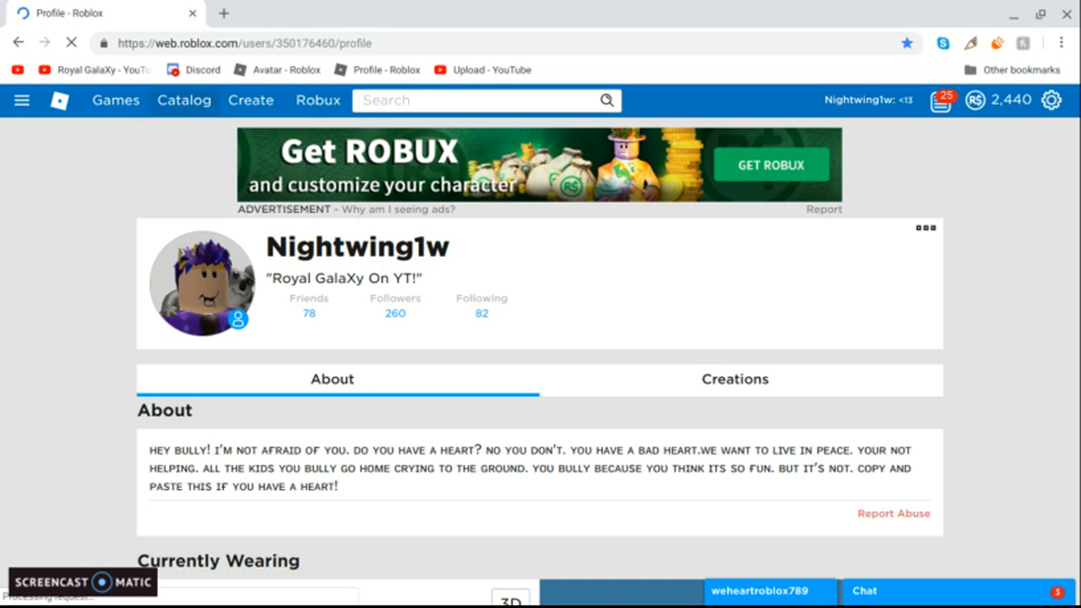
click(183, 99)
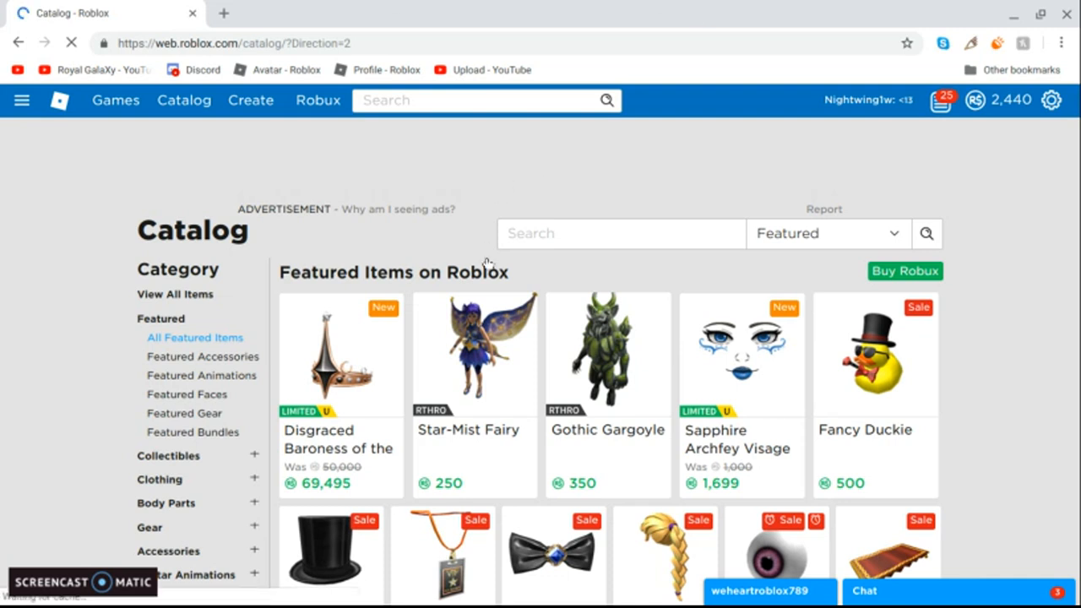
- Find the Ebony Bloom Pauldrons among the Featured Items and go to its item page
scroll(down, 3)
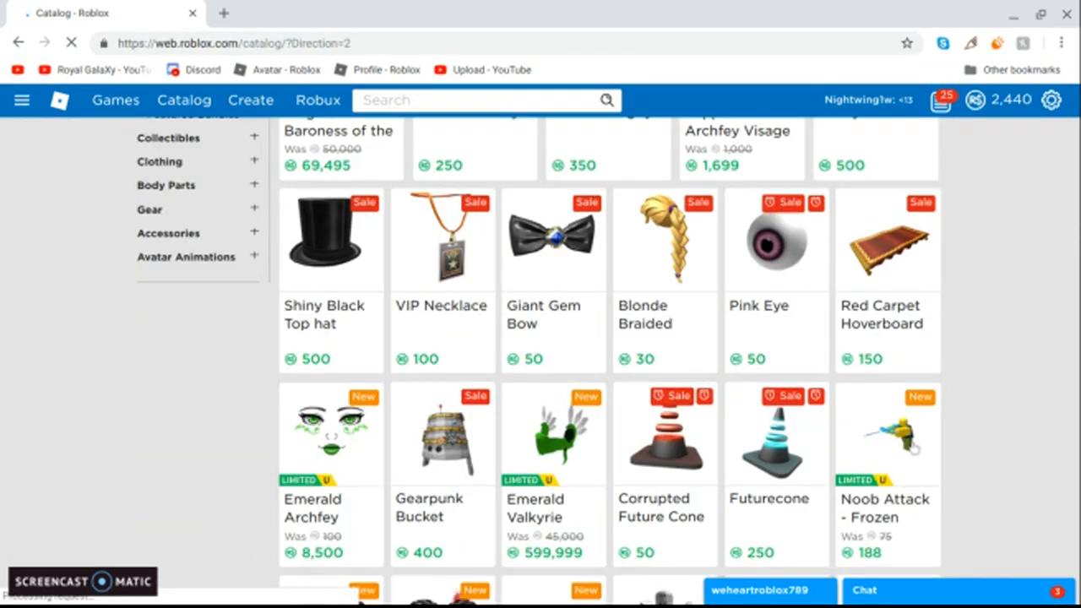
scroll(down, 3)
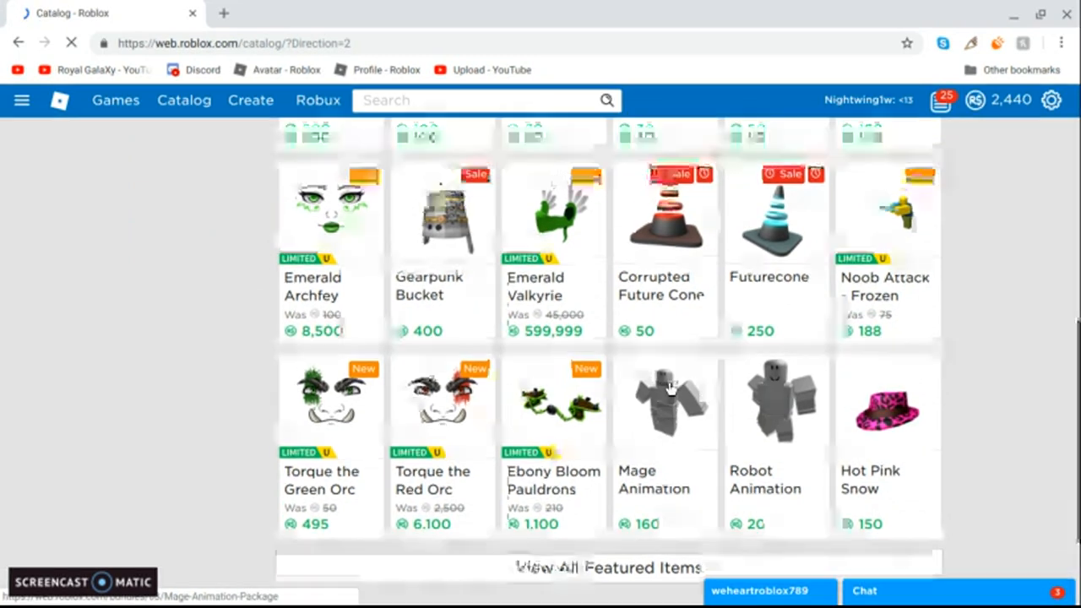
scroll(down, 3)
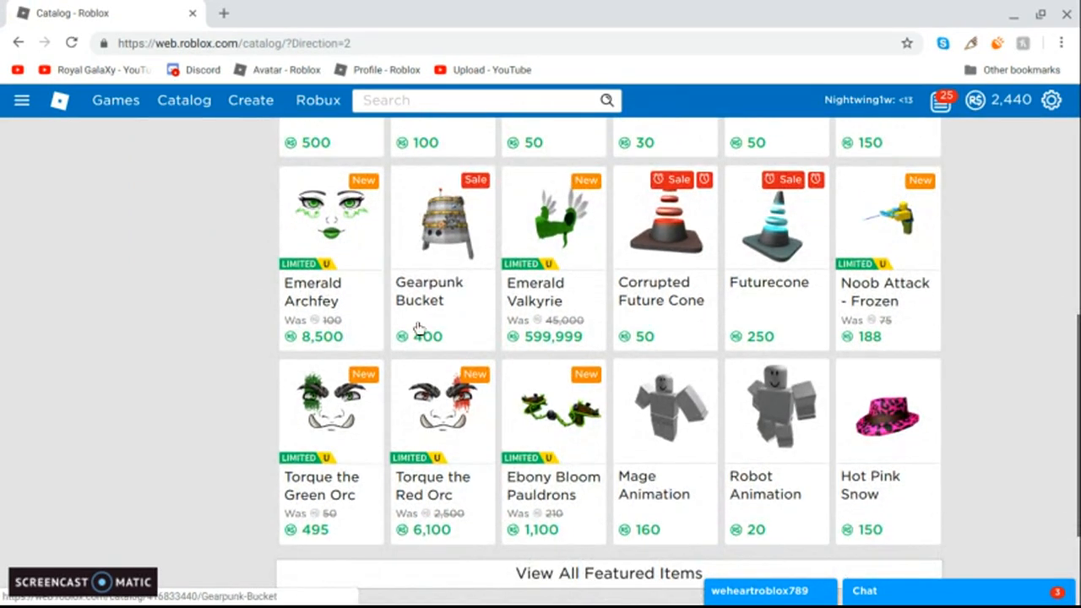
mouse_move(760, 265)
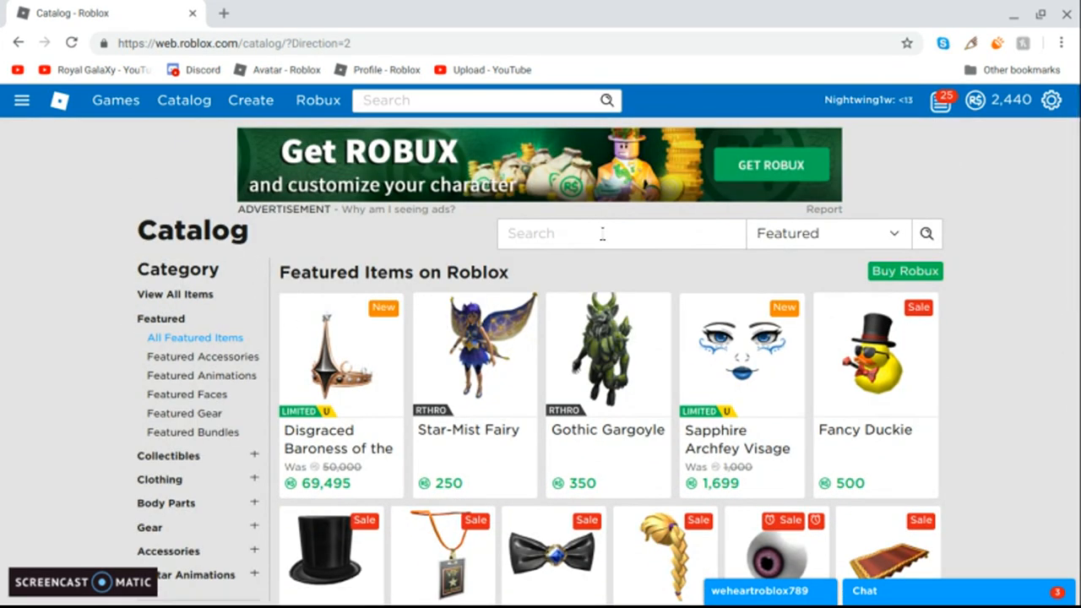
scroll(down, 3)
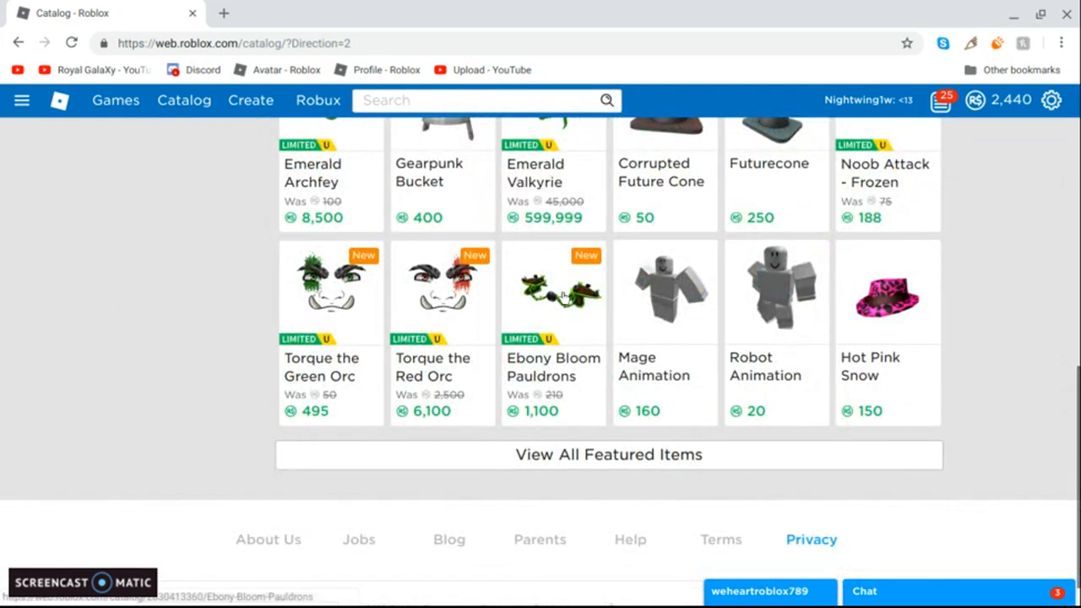
click(554, 290)
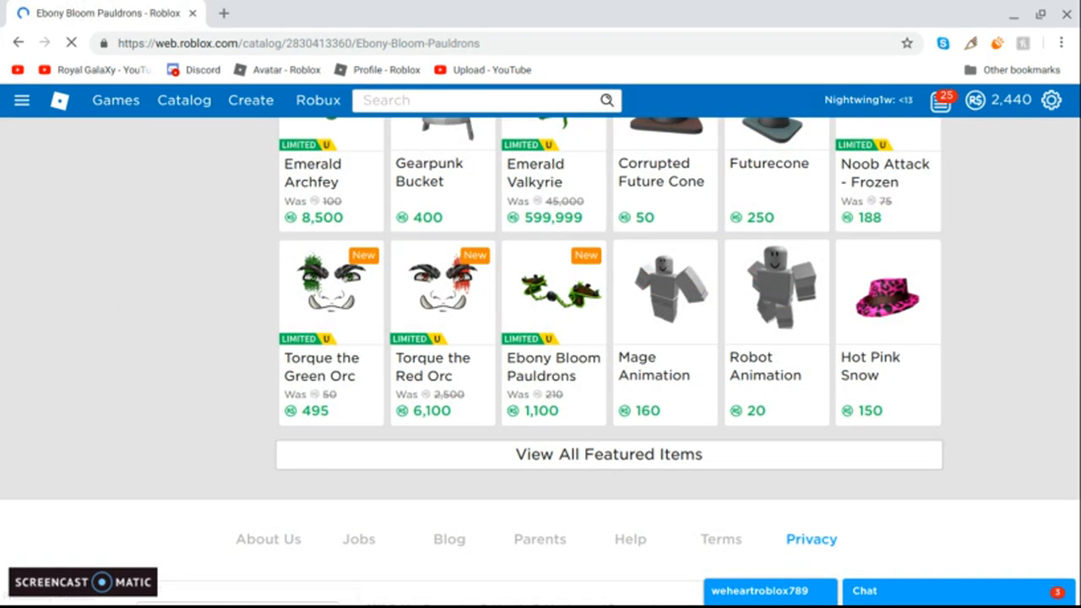
- Scroll the pauldrons page through the Price Chart and Resellers list, about 1,100–1,221 Robux
click(553, 293)
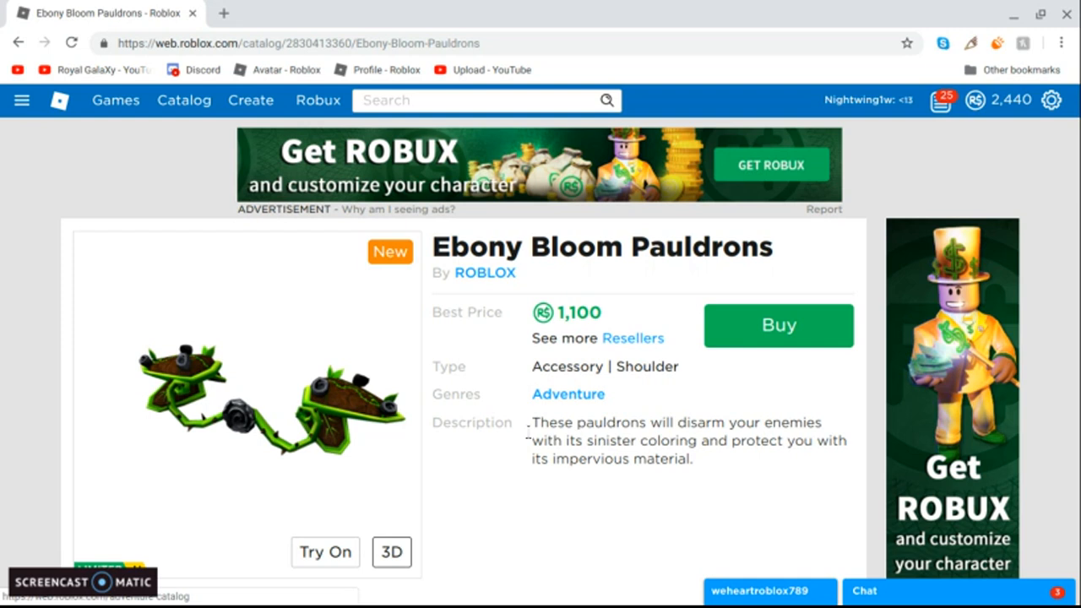
scroll(down, 3)
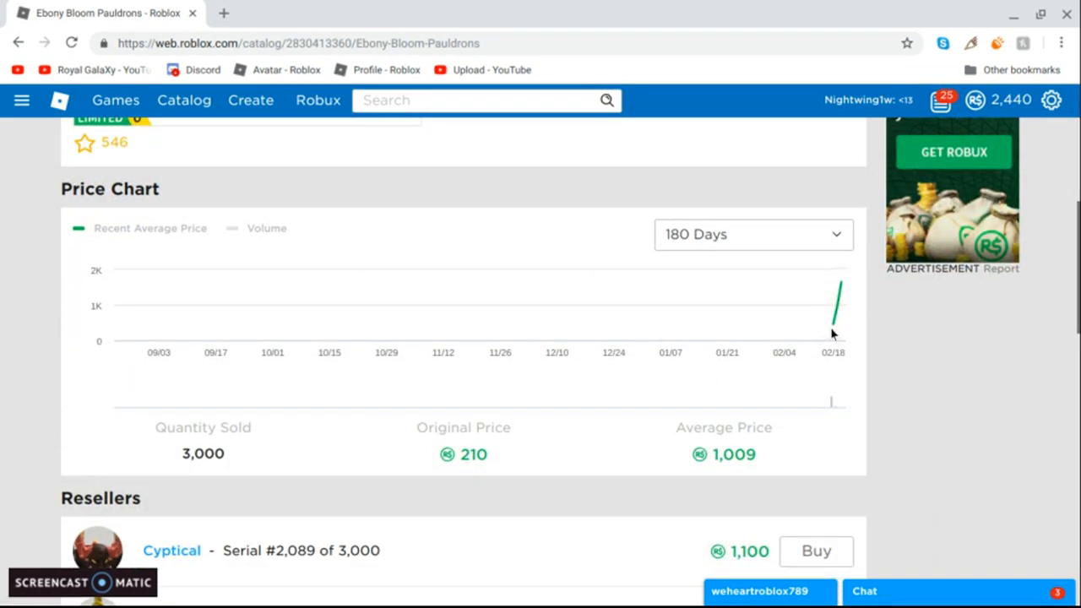
mouse_move(837, 287)
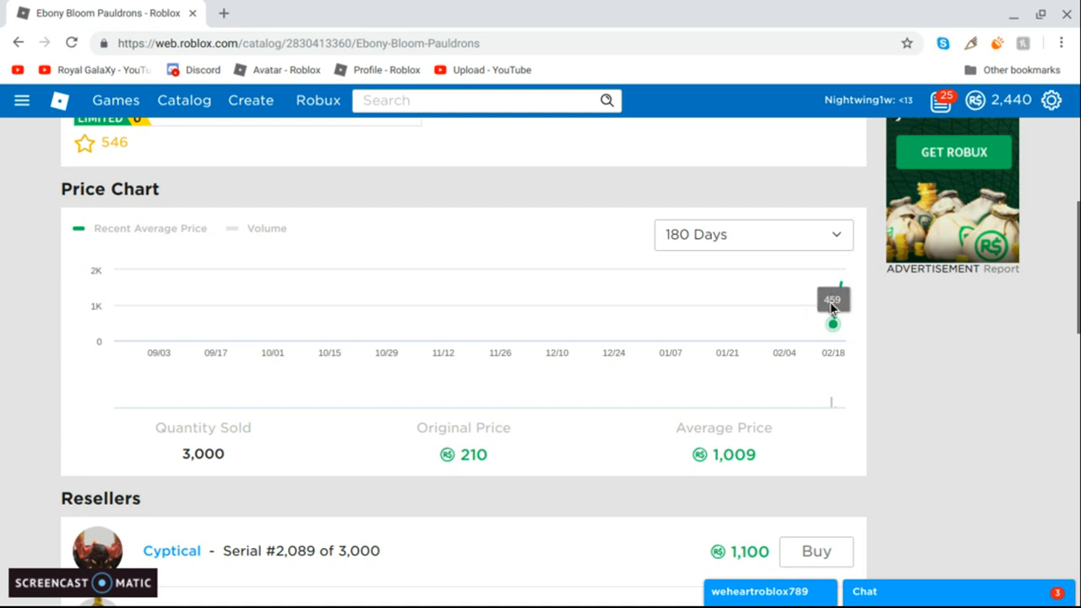
mouse_move(578, 438)
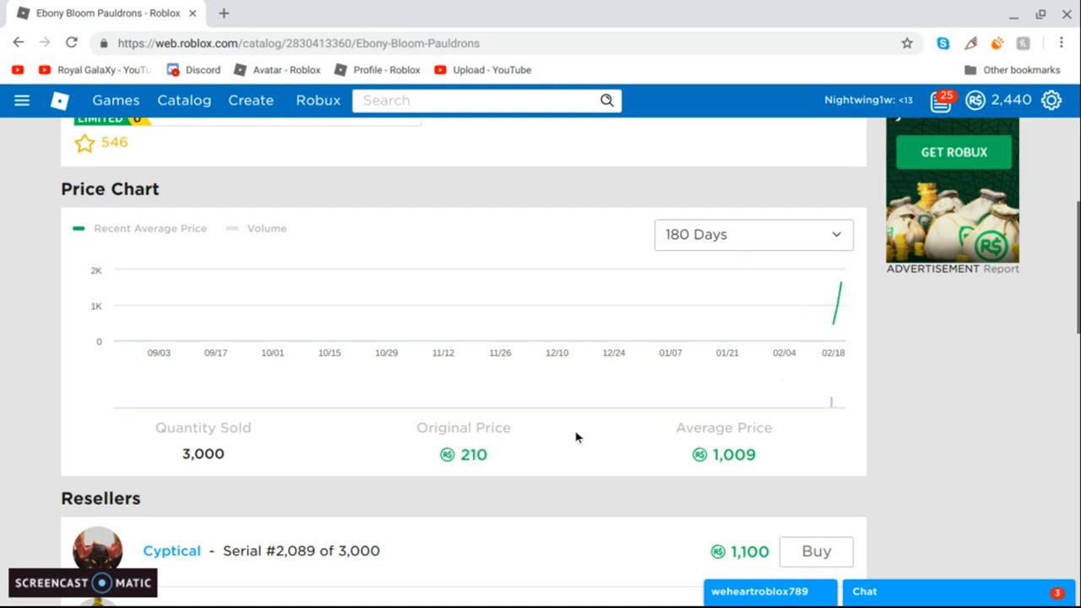
mouse_move(834, 300)
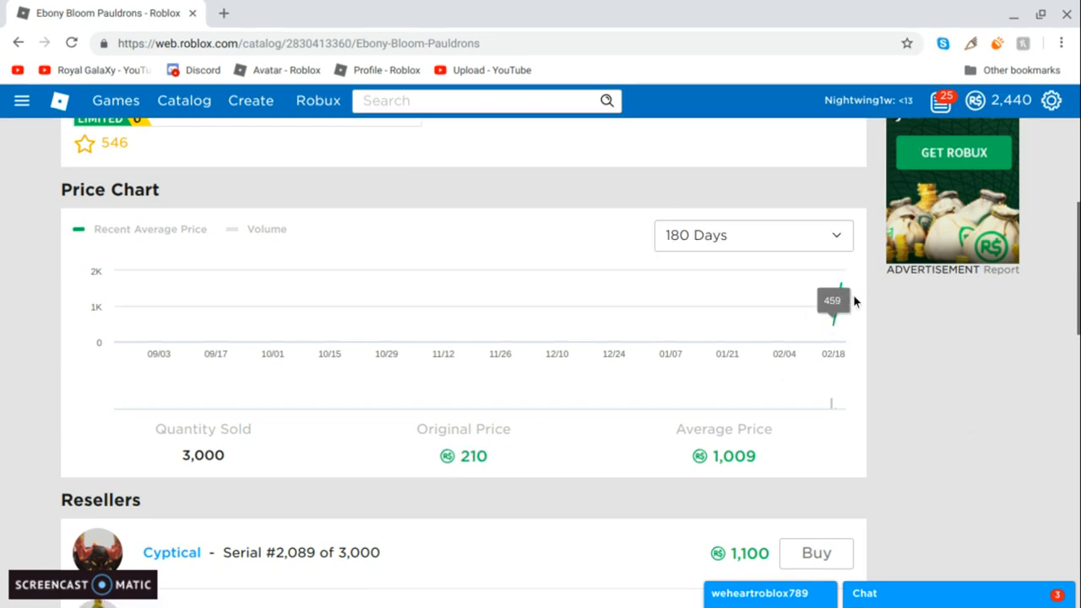
mouse_move(751, 262)
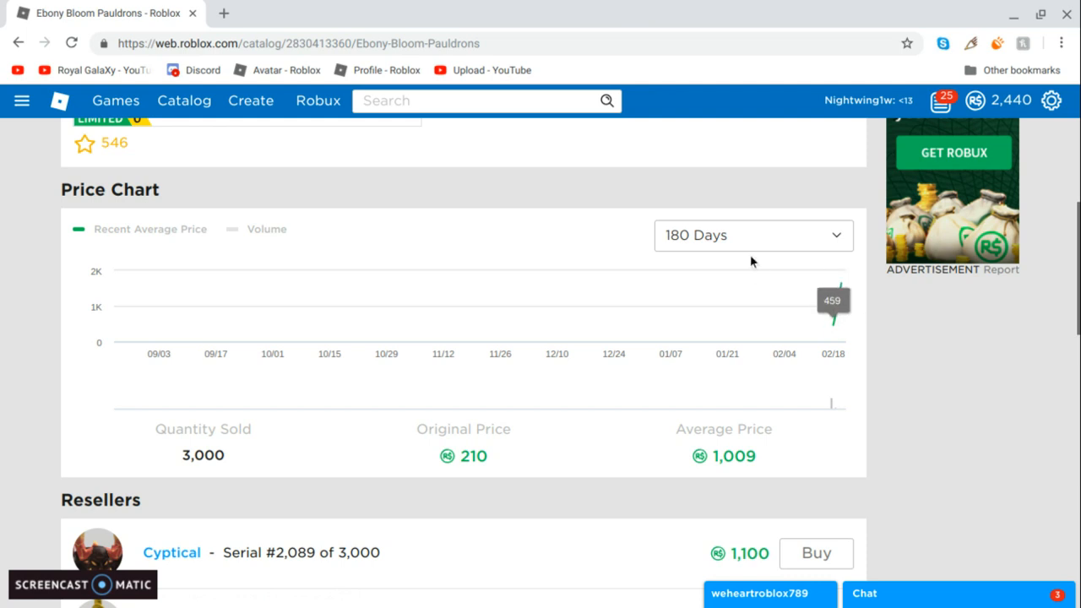
scroll(down, 3)
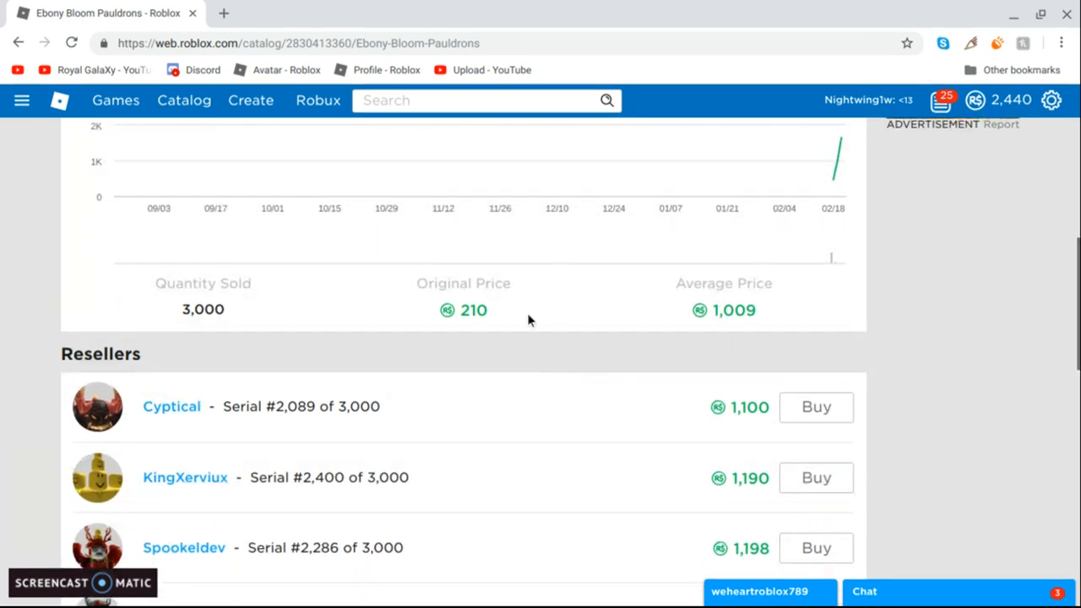
scroll(down, 3)
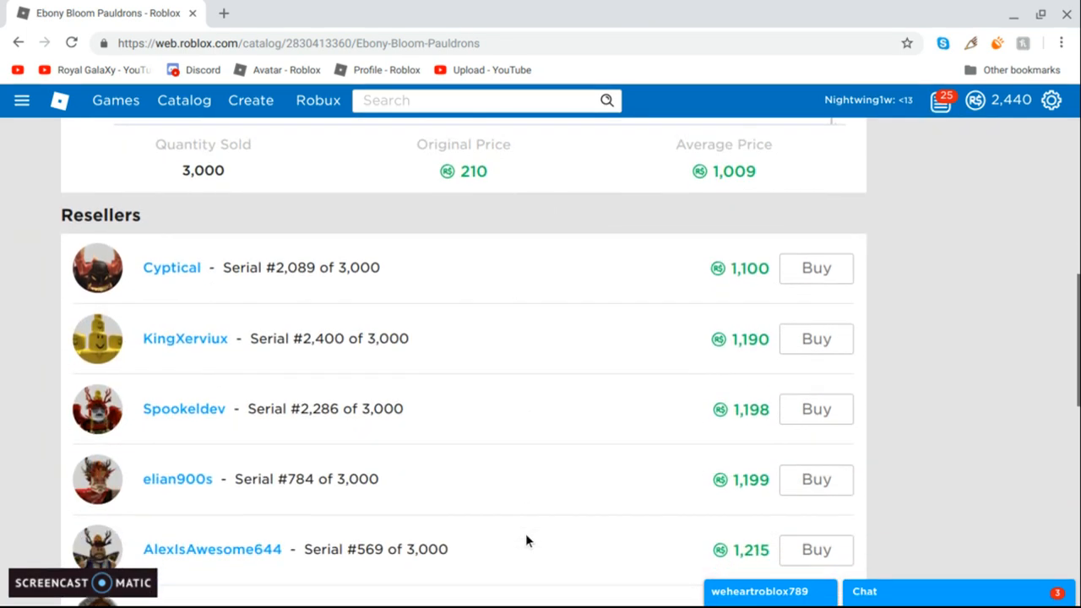
scroll(down, 3)
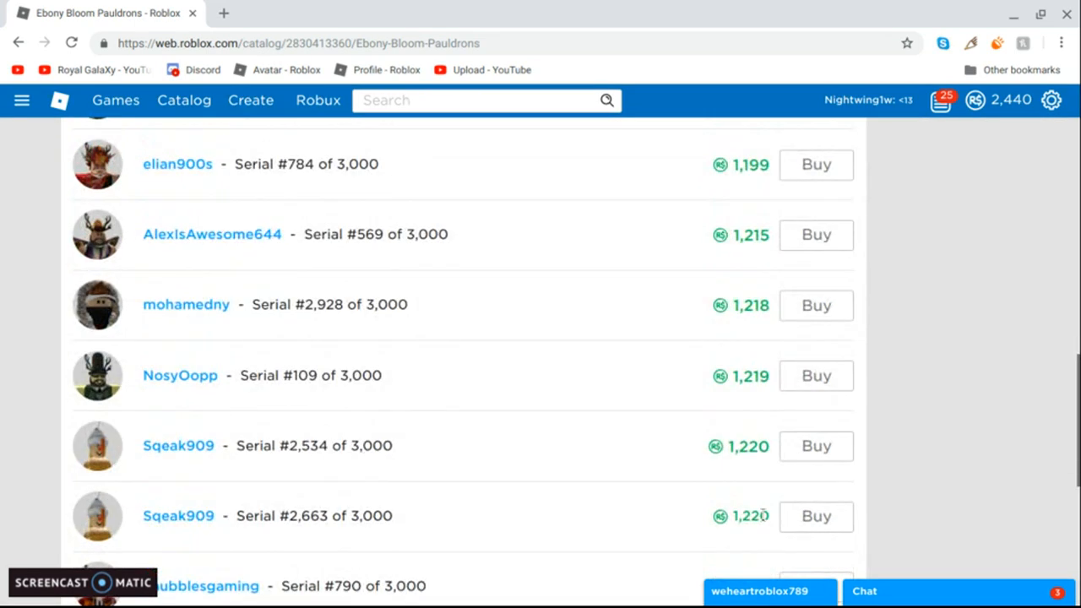
scroll(down, 3)
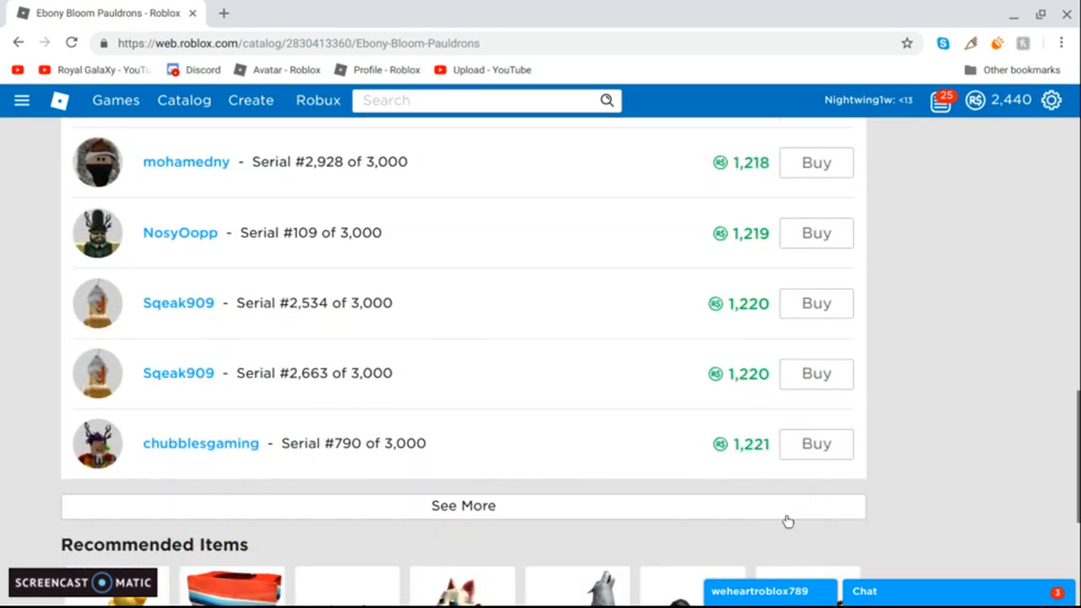
mouse_move(922, 369)
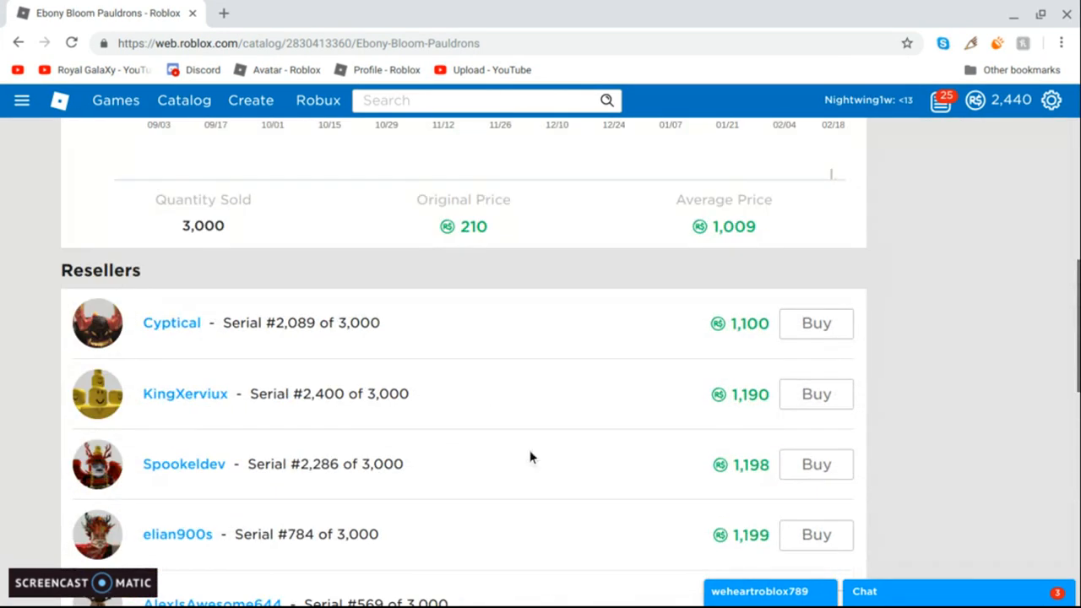
- Highlight the 1,100 Robux best price and try the pauldrons on the avatar
scroll(up, 3)
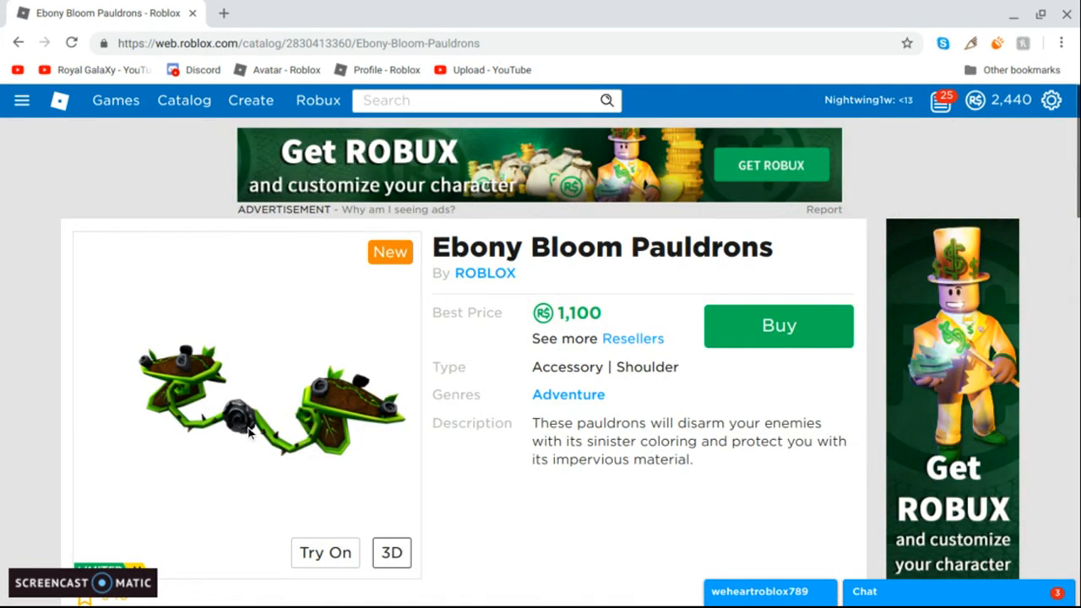
scroll(down, 3)
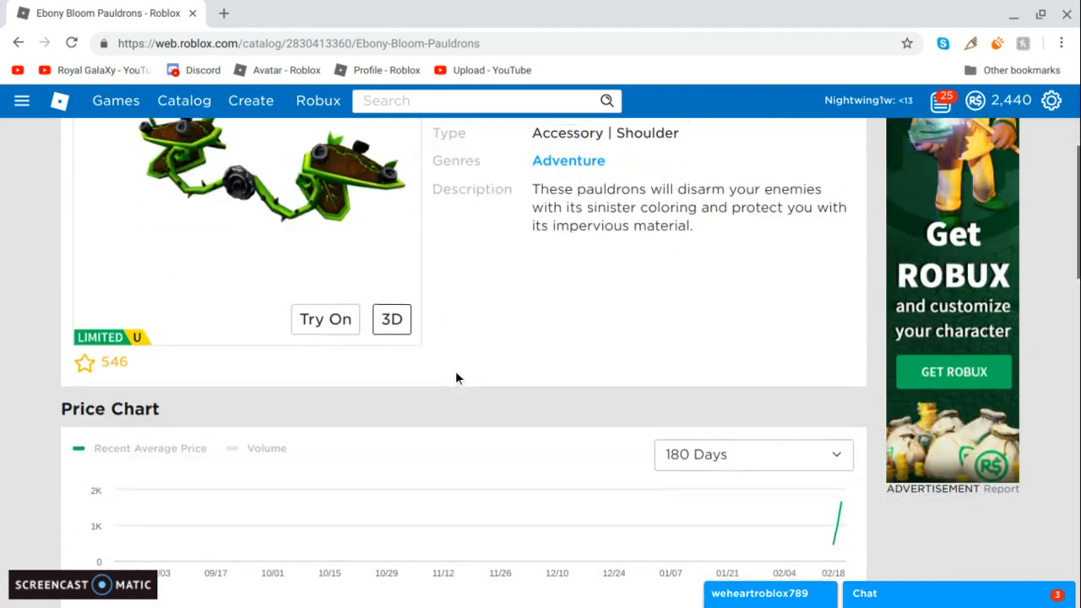
scroll(down, 3)
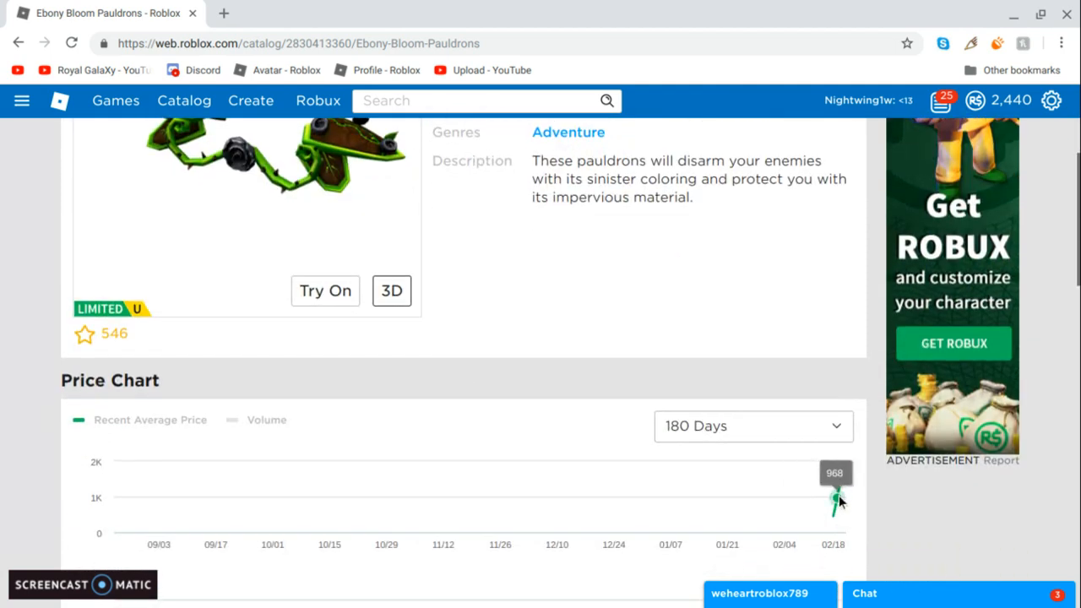
mouse_move(841, 488)
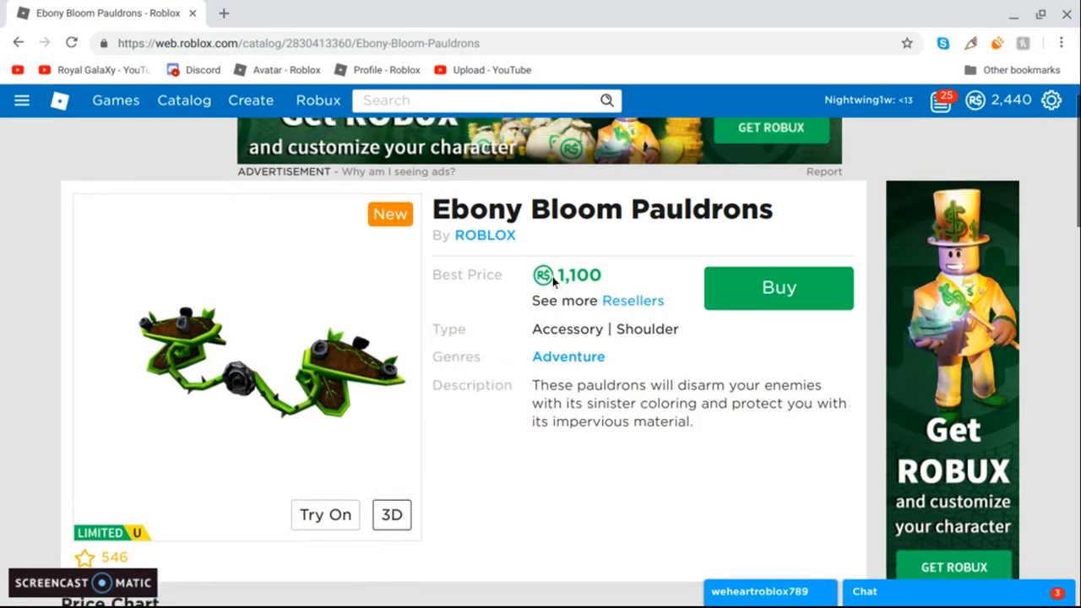
double_click(578, 275)
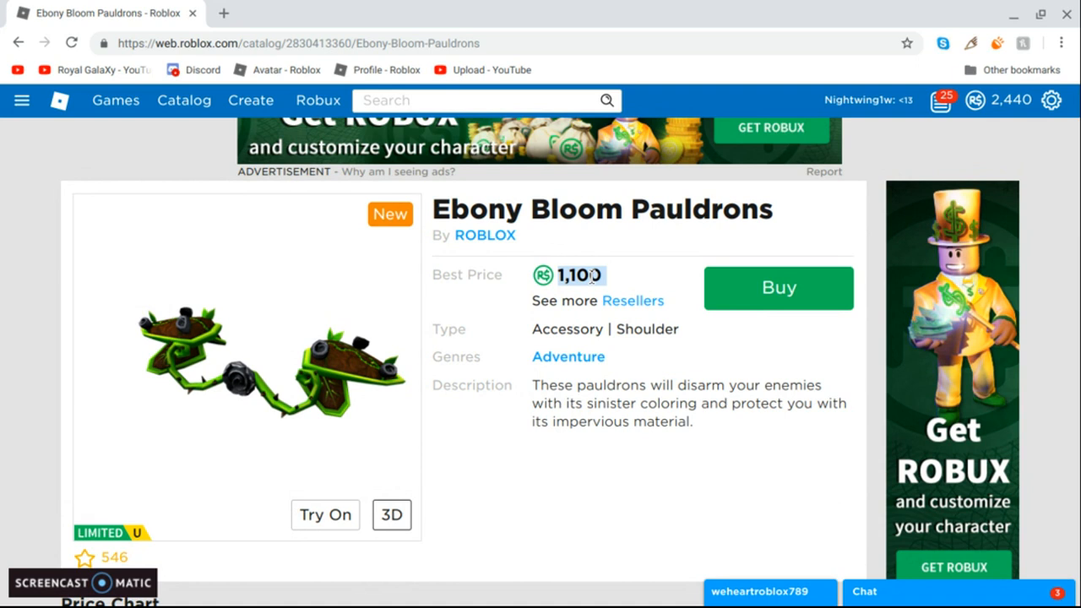
click(324, 513)
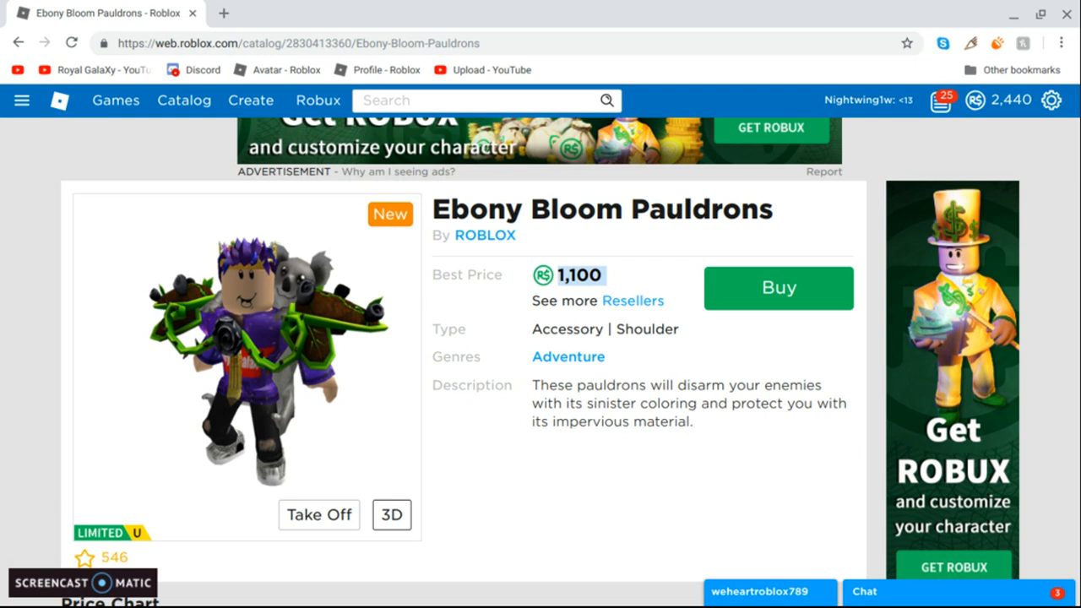
- View the price chart at 180 days and 30 days, then return to the item details
scroll(down, 3)
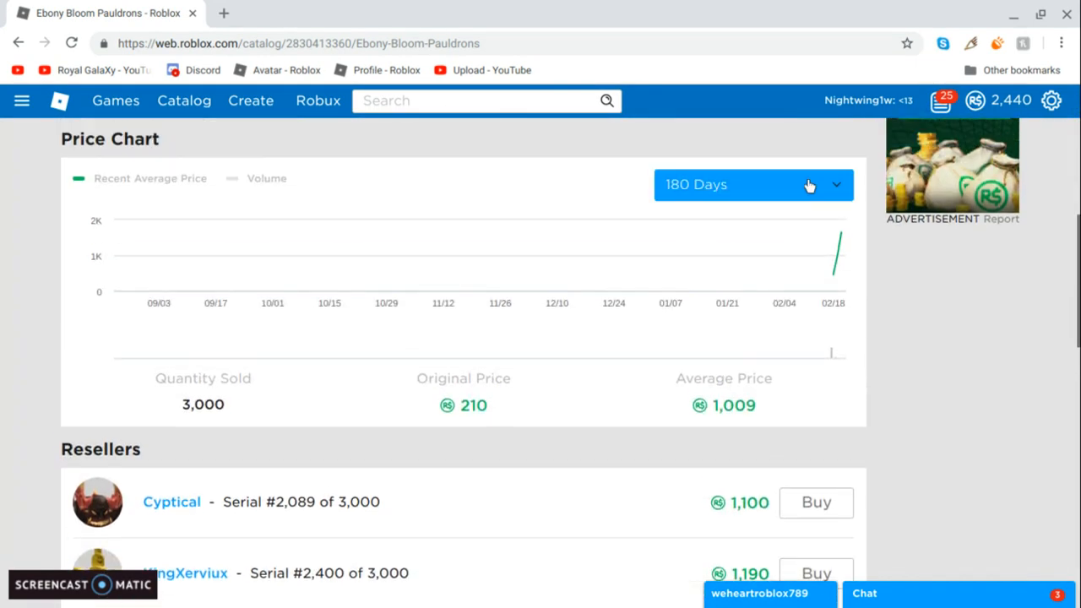
click(750, 184)
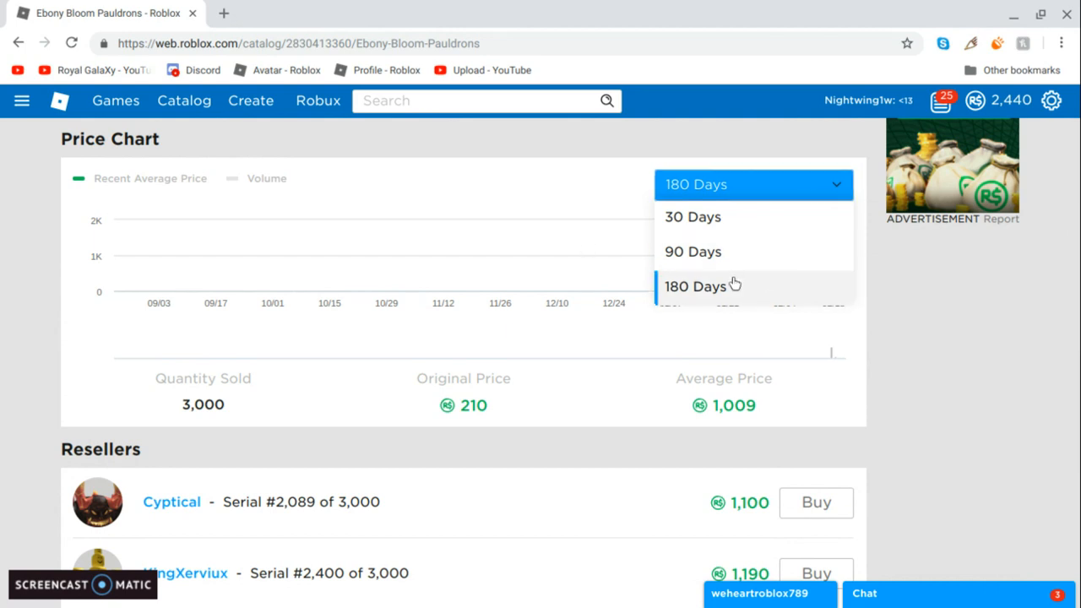
click(696, 285)
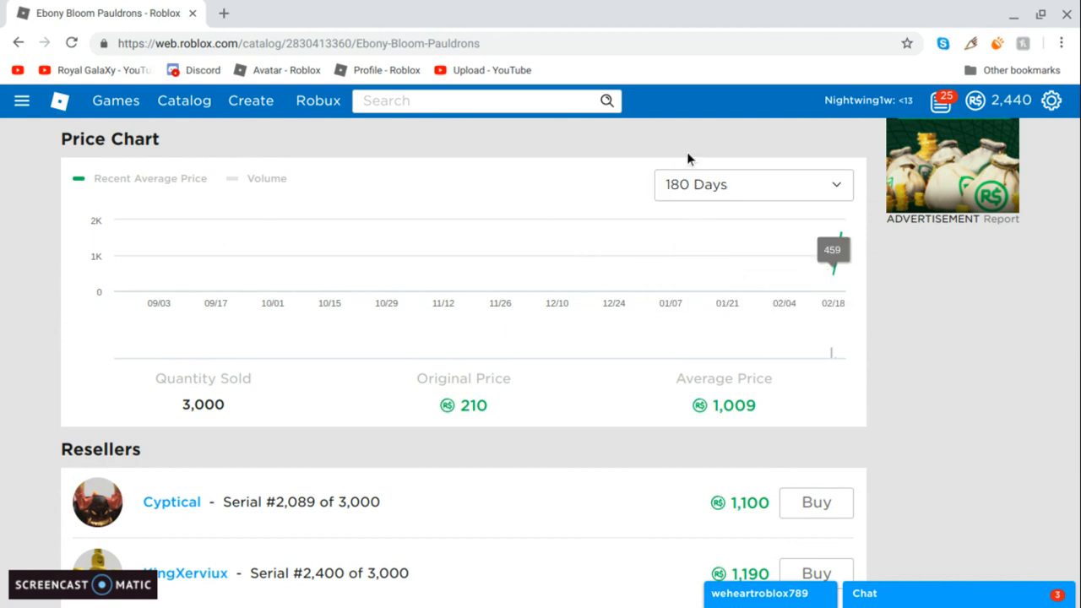
click(751, 184)
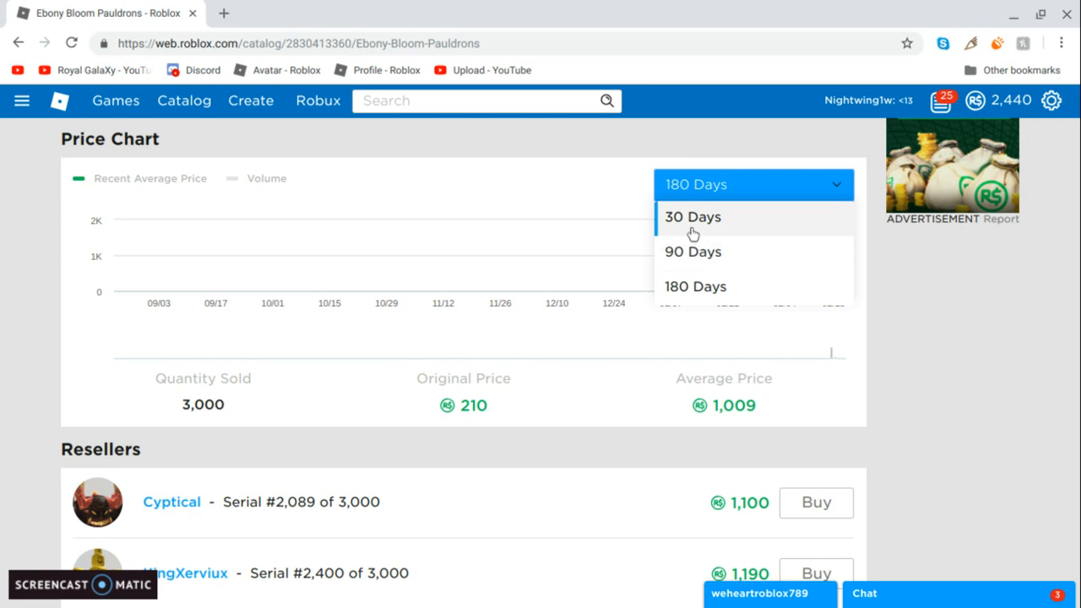
click(692, 216)
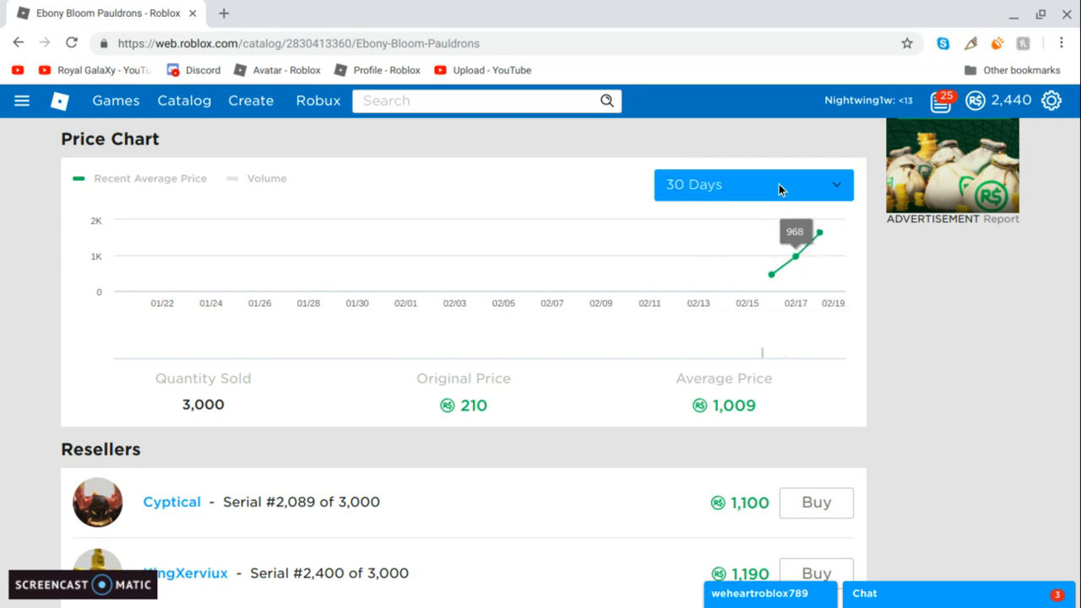
click(752, 184)
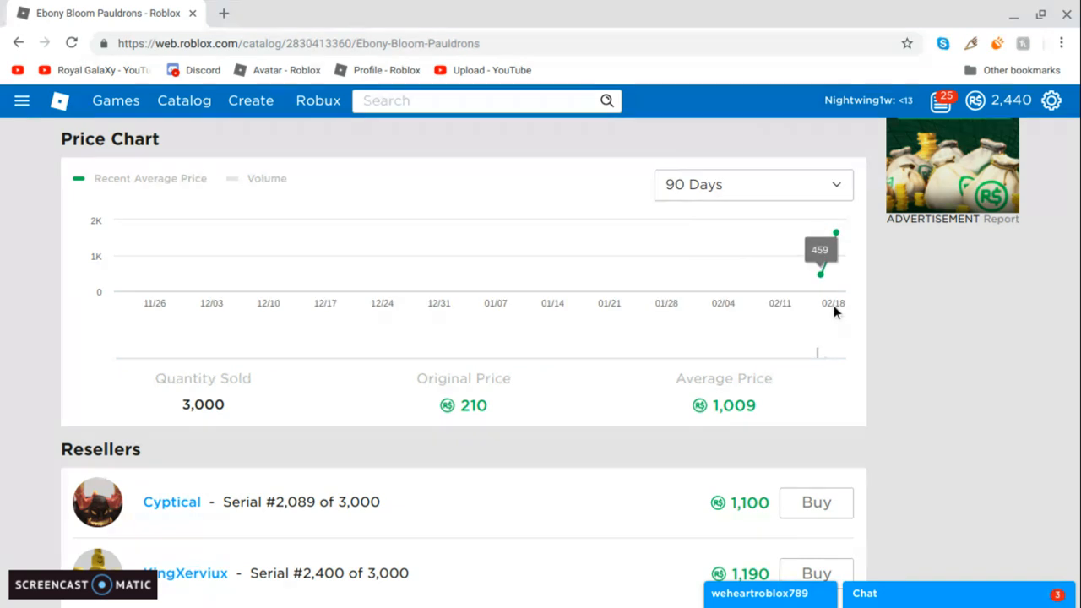
mouse_move(733, 217)
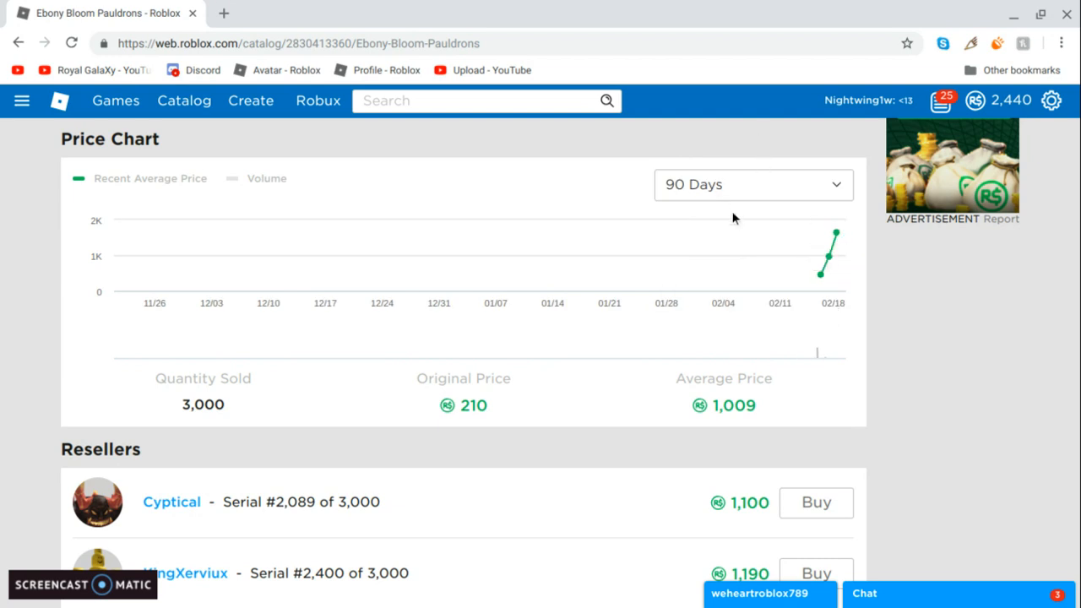
scroll(up, 3)
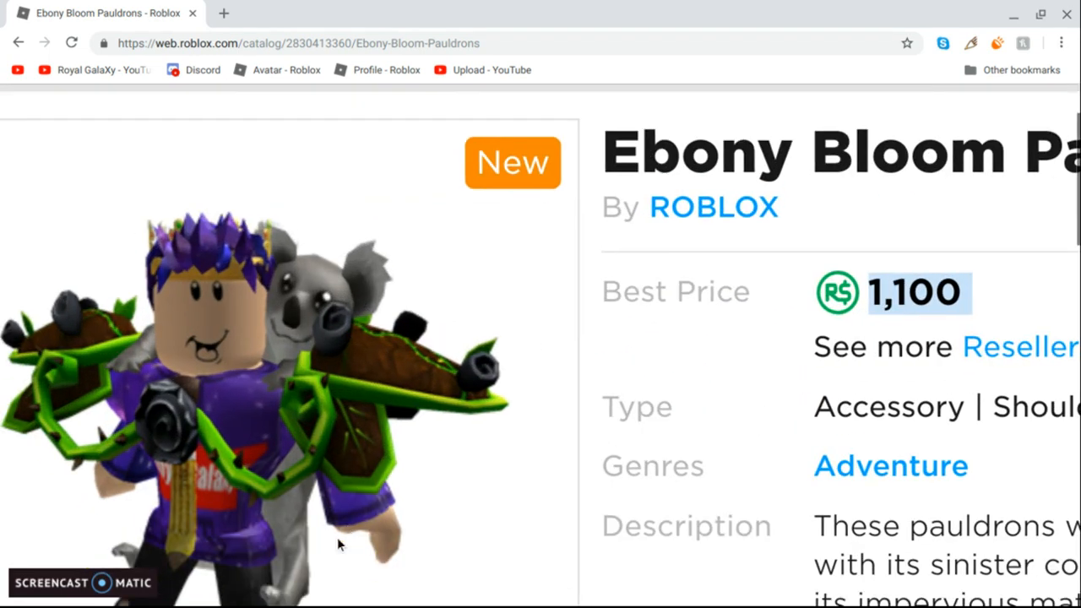
scroll(down, 3)
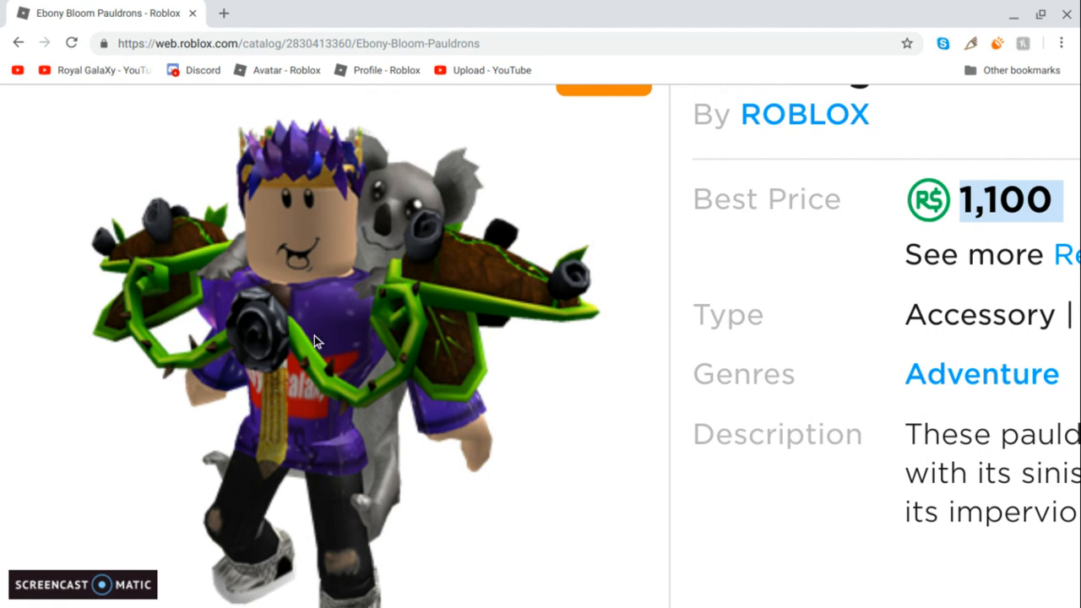
mouse_move(291, 318)
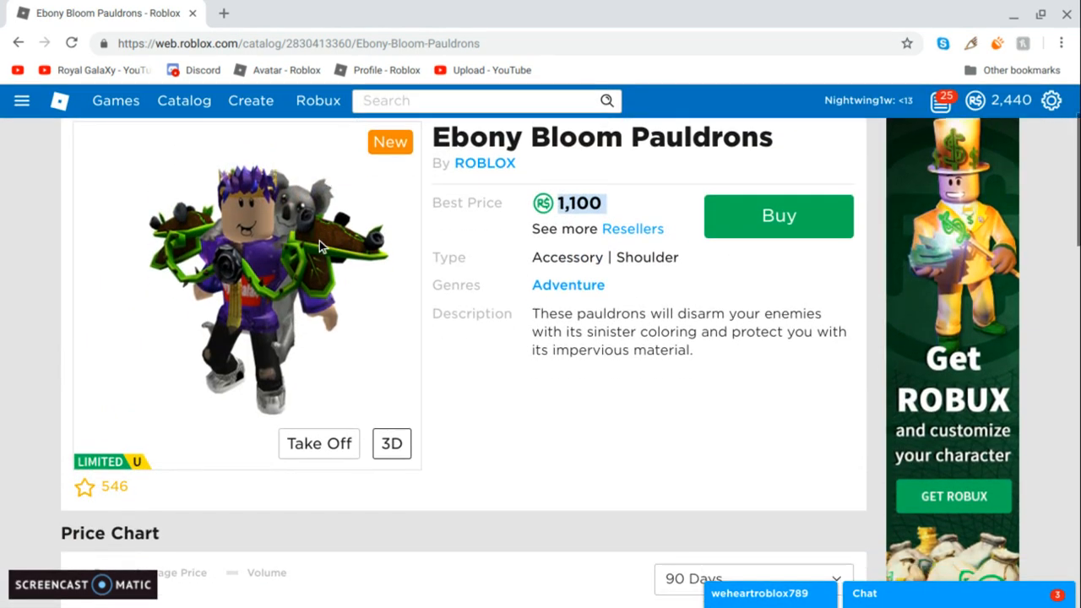
- Expand the Resellers list with See More and browse sellers up to about 1,288 Robux
click(392, 443)
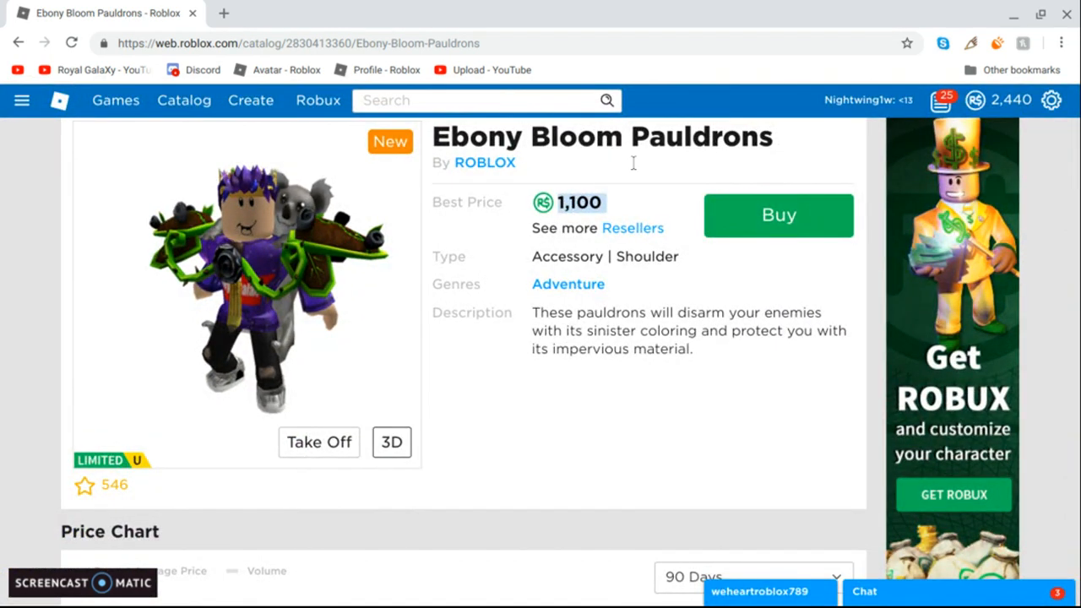
scroll(down, 3)
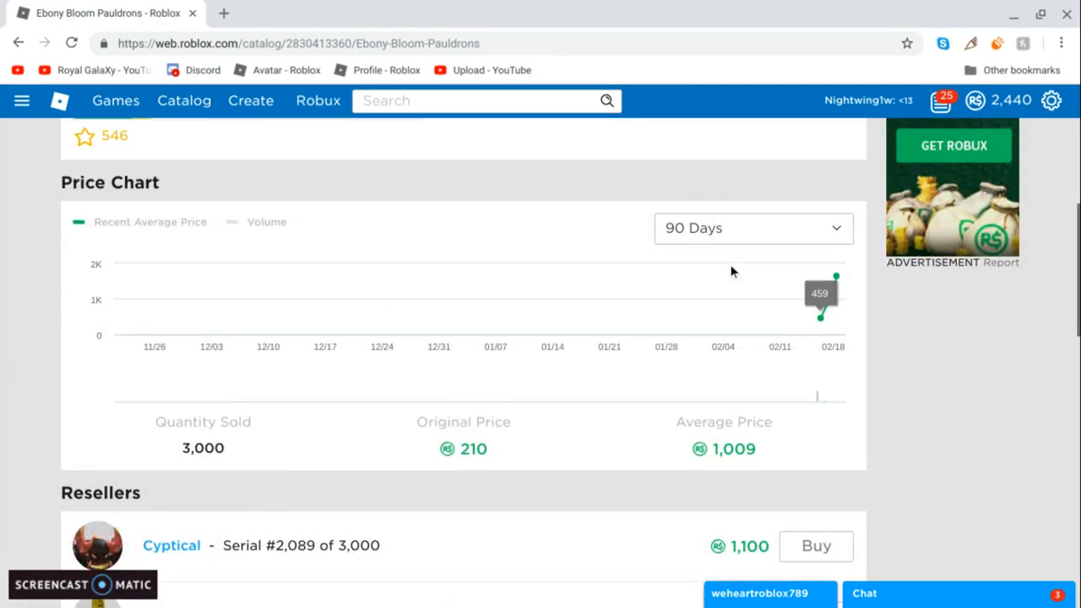
scroll(down, 3)
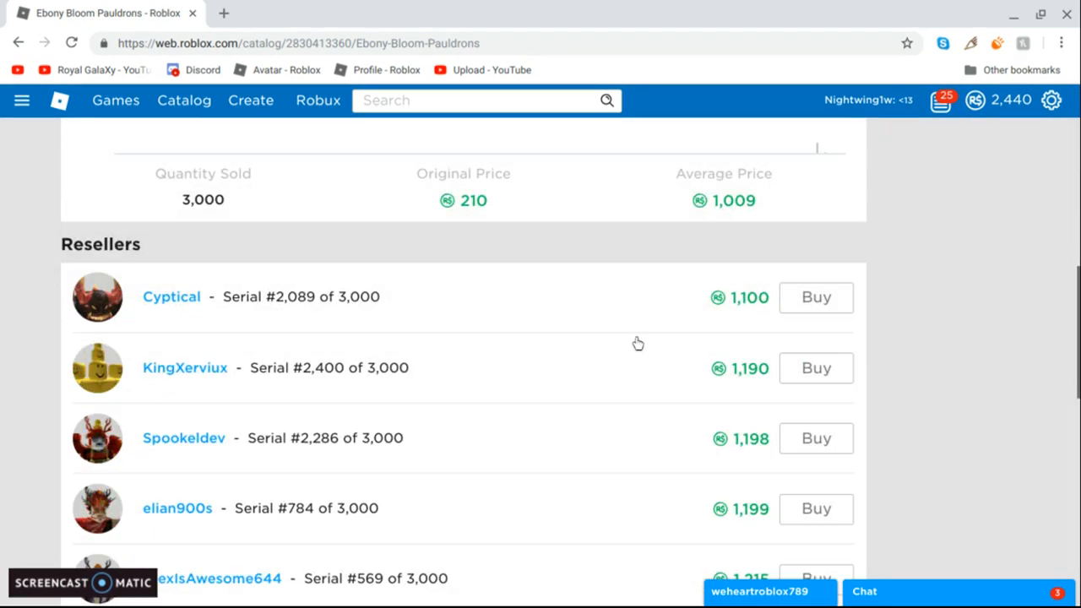
scroll(down, 3)
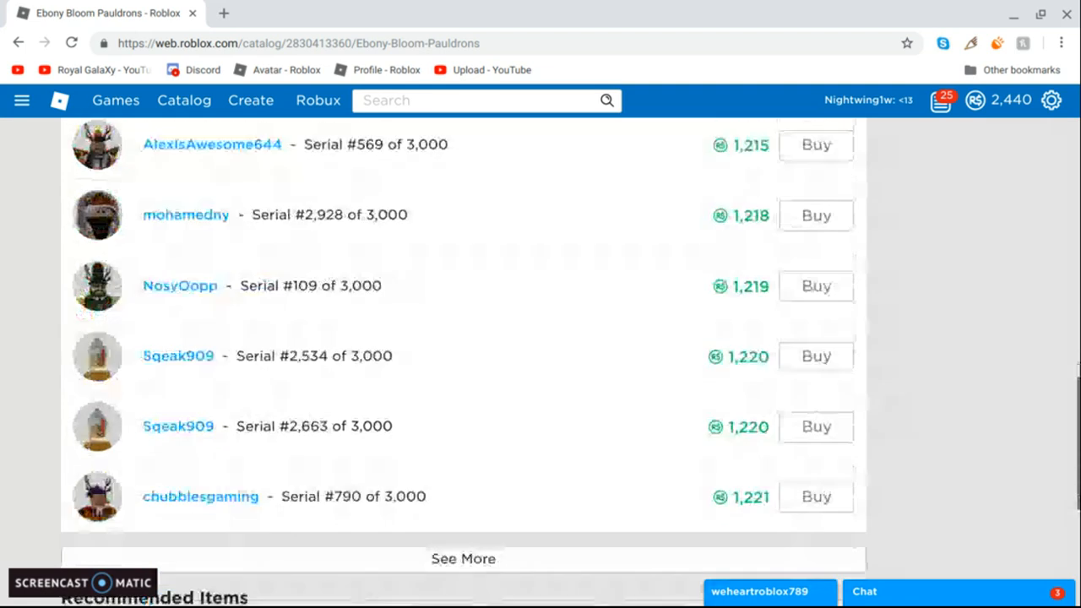
scroll(down, 3)
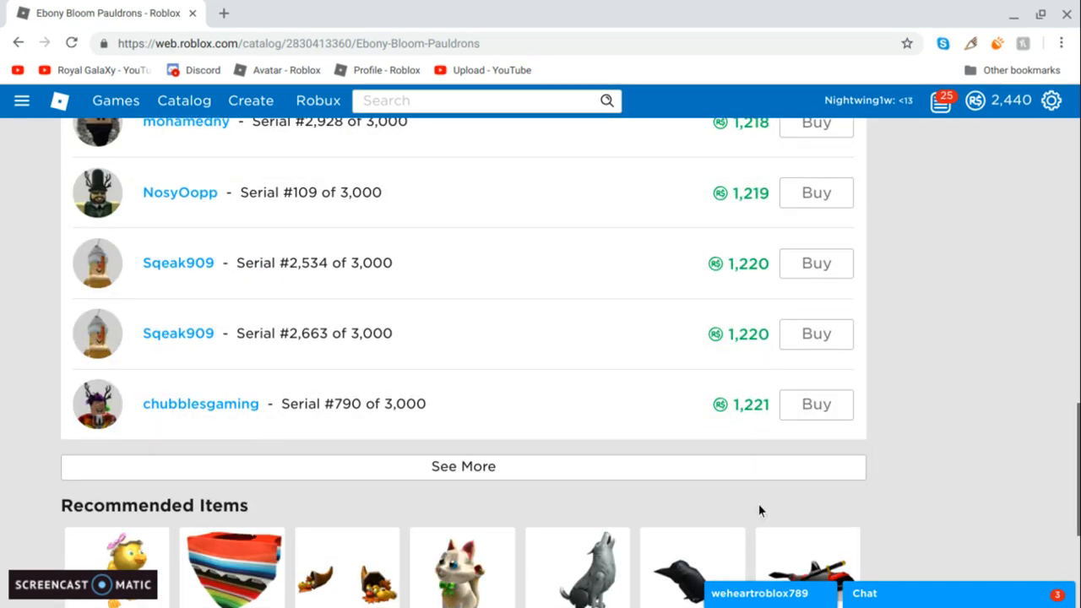
scroll(up, 3)
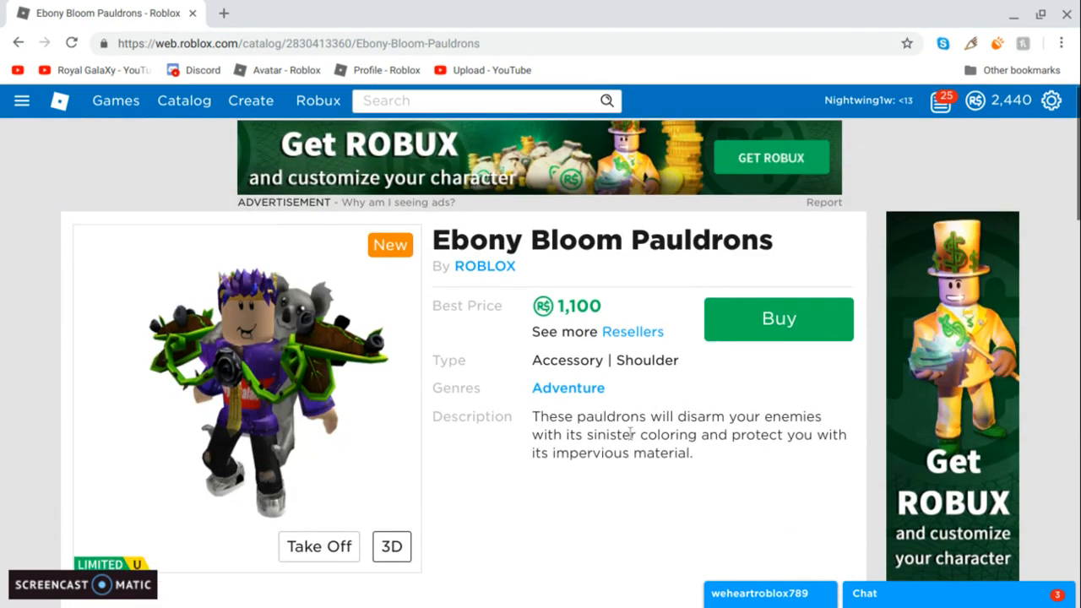
scroll(down, 3)
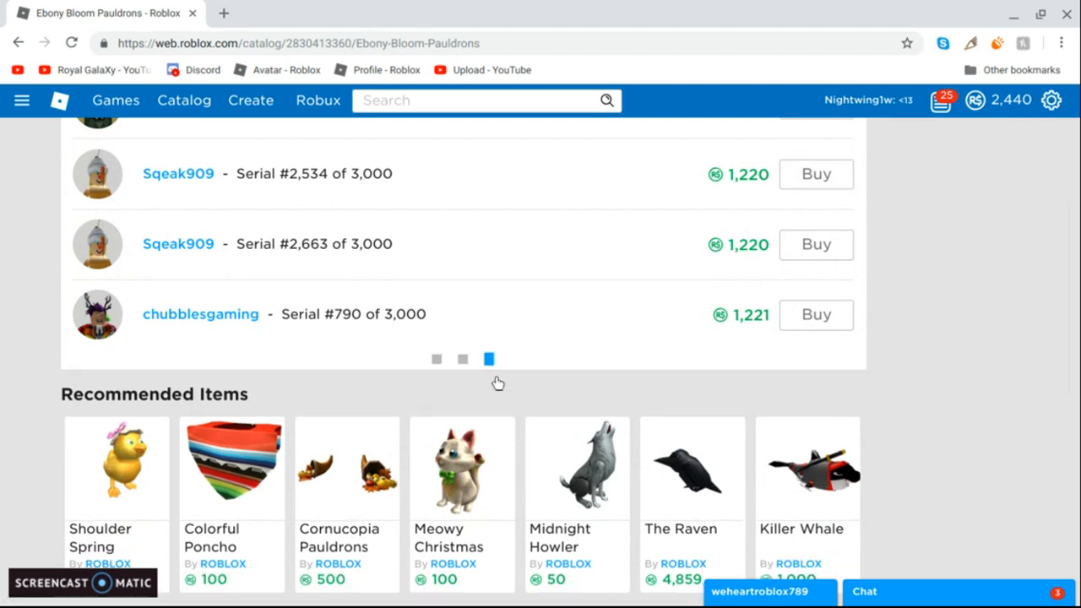
scroll(down, 3)
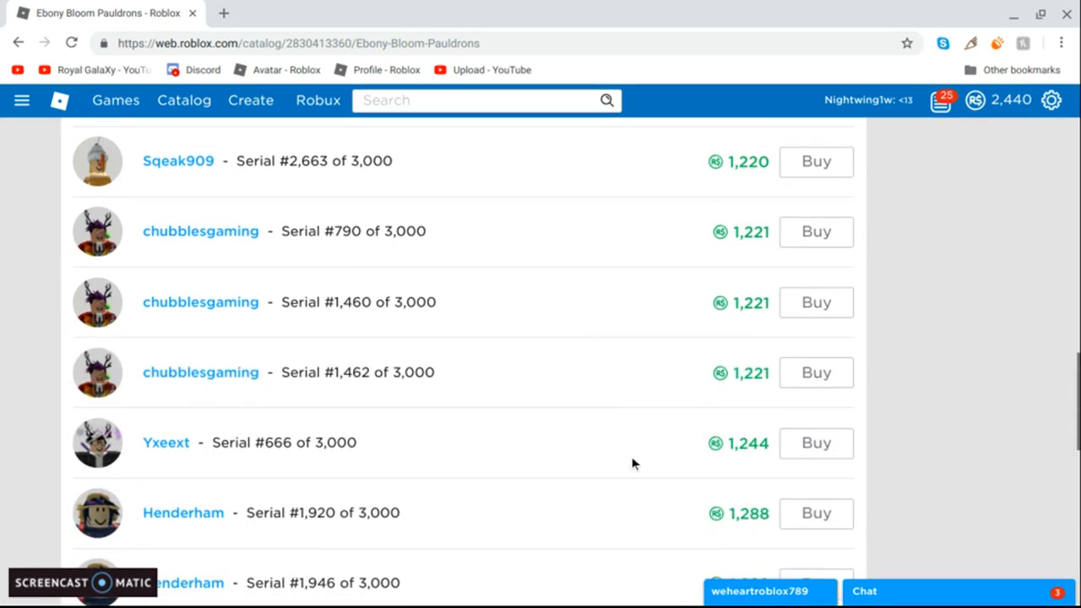
- Scroll the item page back toward the avatar wearing the pauldrons
scroll(down, 3)
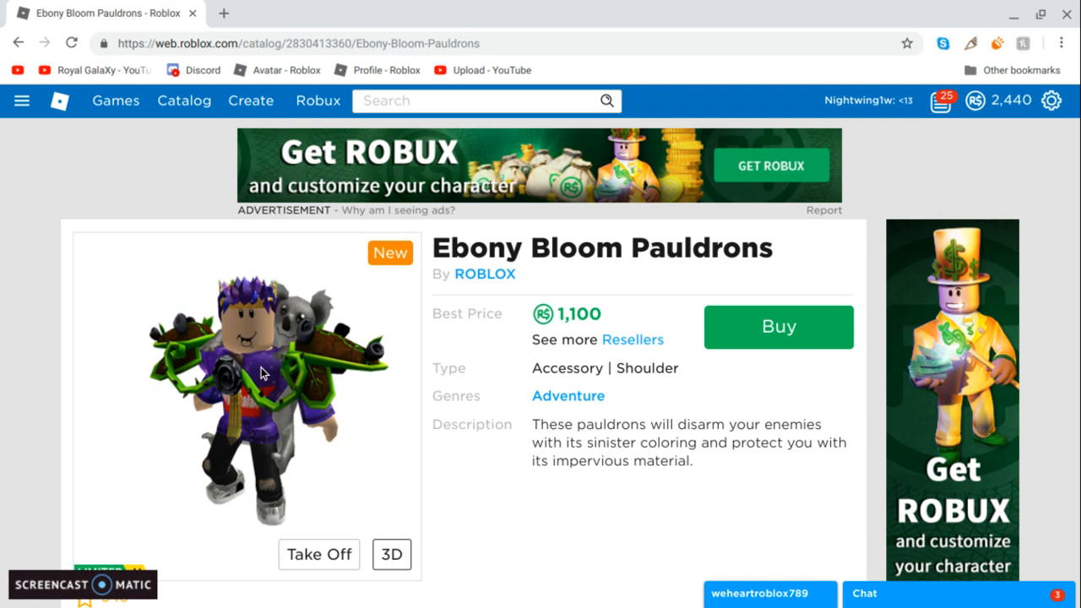
mouse_move(289, 358)
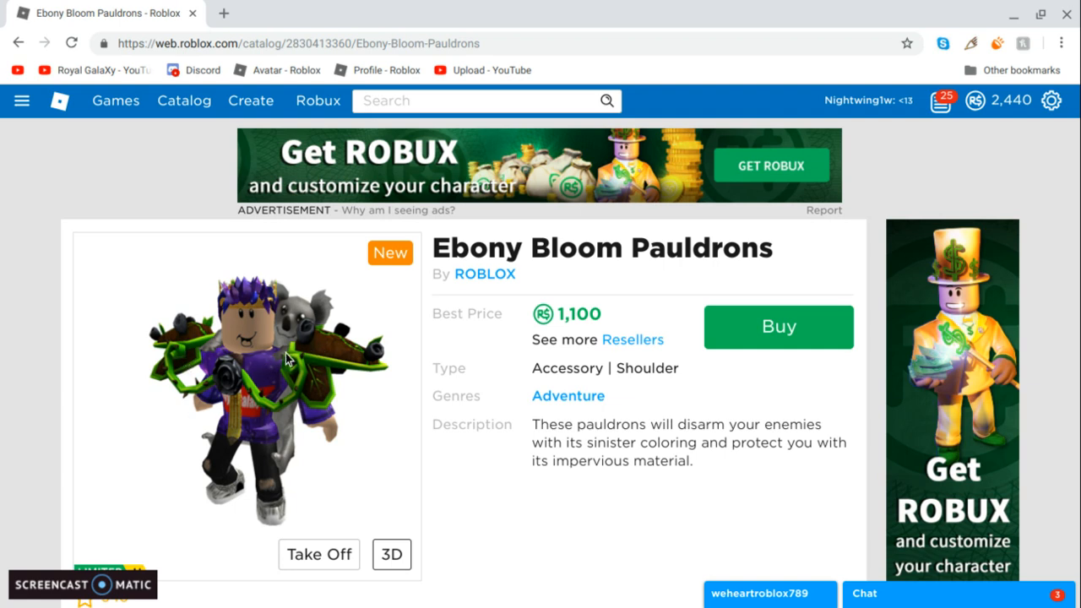
mouse_move(245, 361)
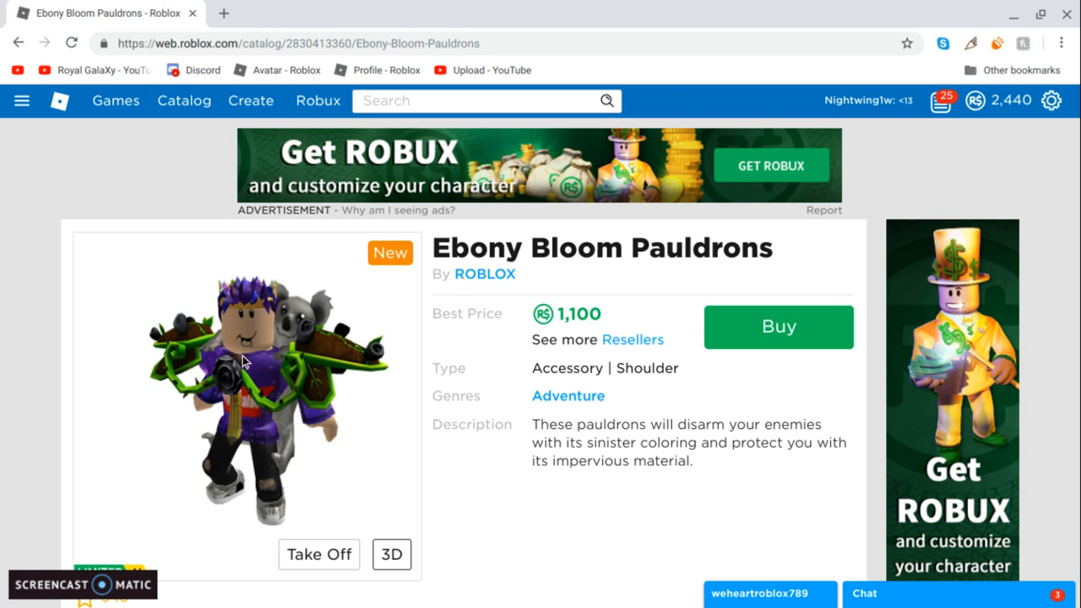
mouse_move(245, 297)
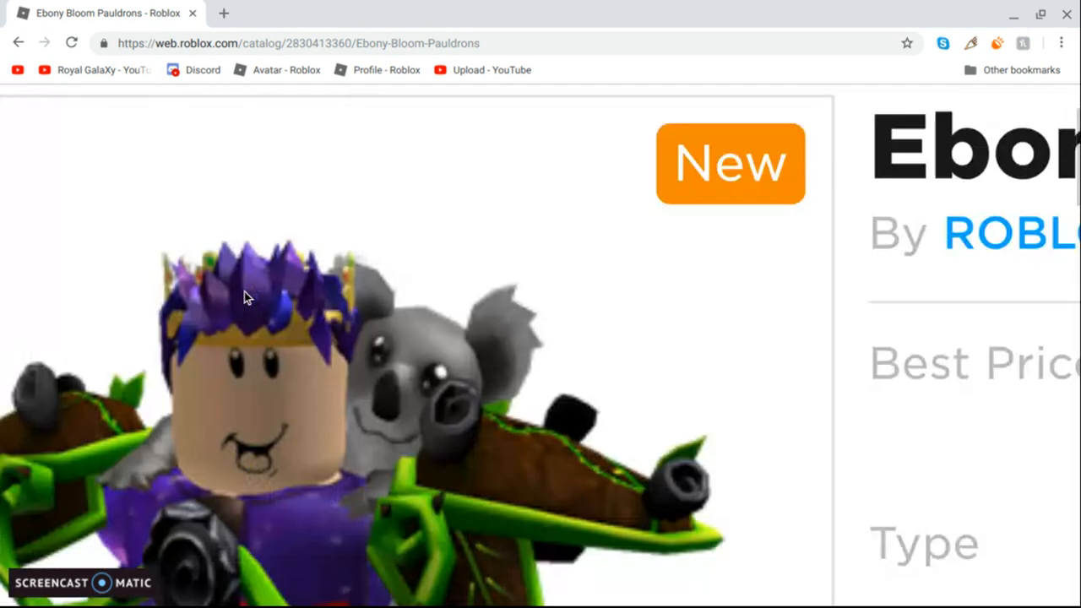
scroll(down, 3)
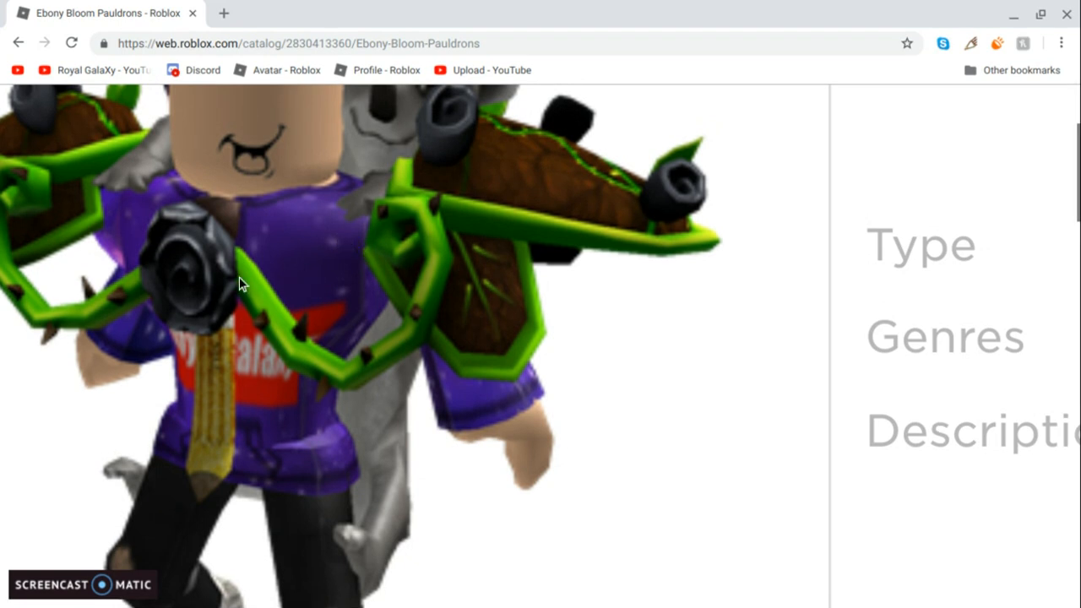
scroll(down, 3)
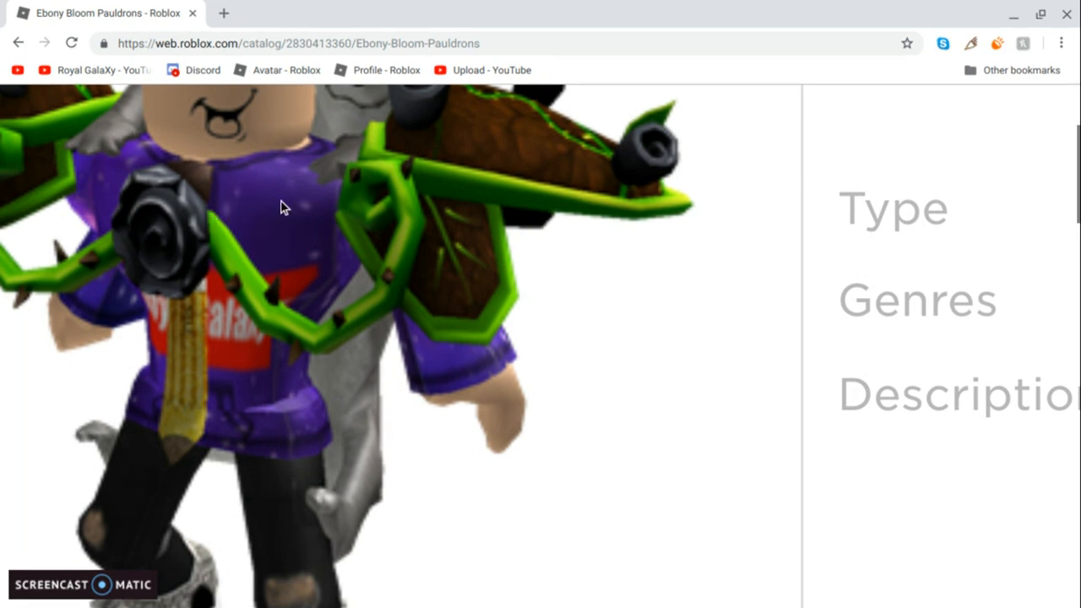
mouse_move(385, 152)
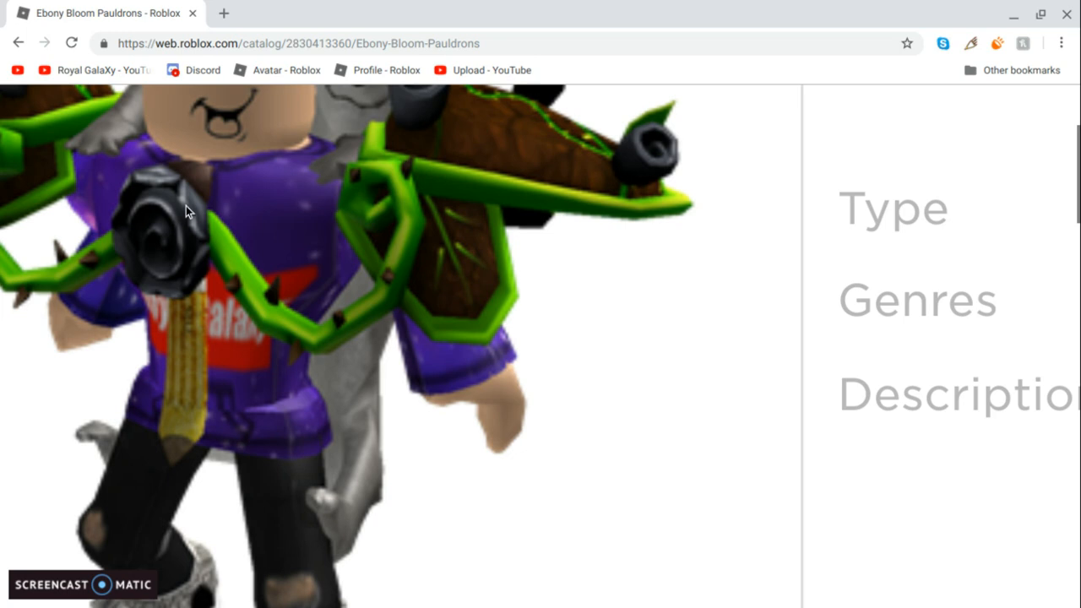
mouse_move(380, 3)
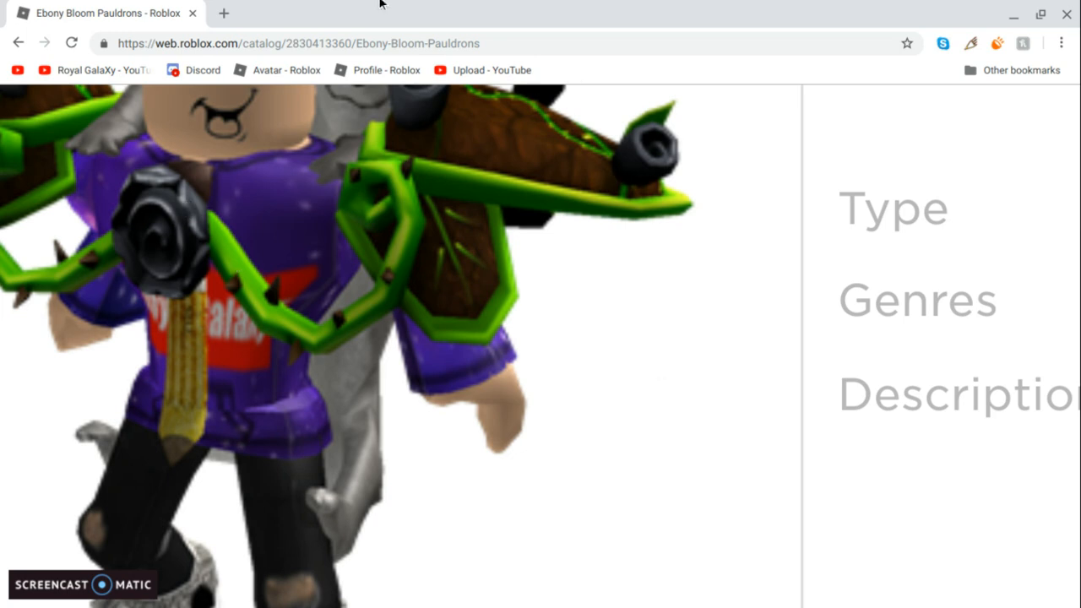
mouse_move(336, 184)
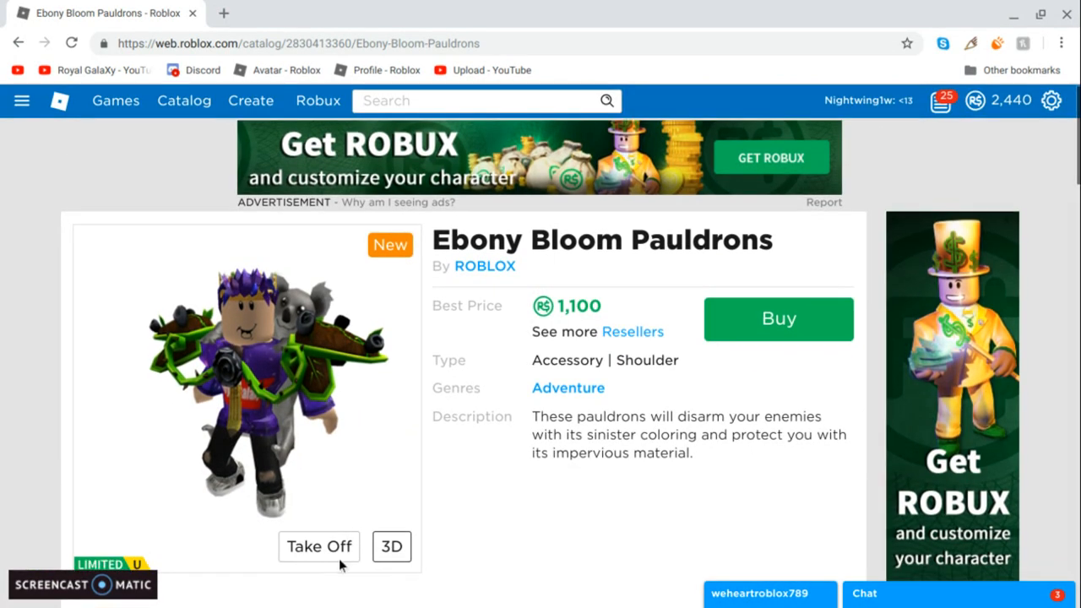
- Take the Ebony Bloom Pauldrons off the avatar preview
scroll(down, 3)
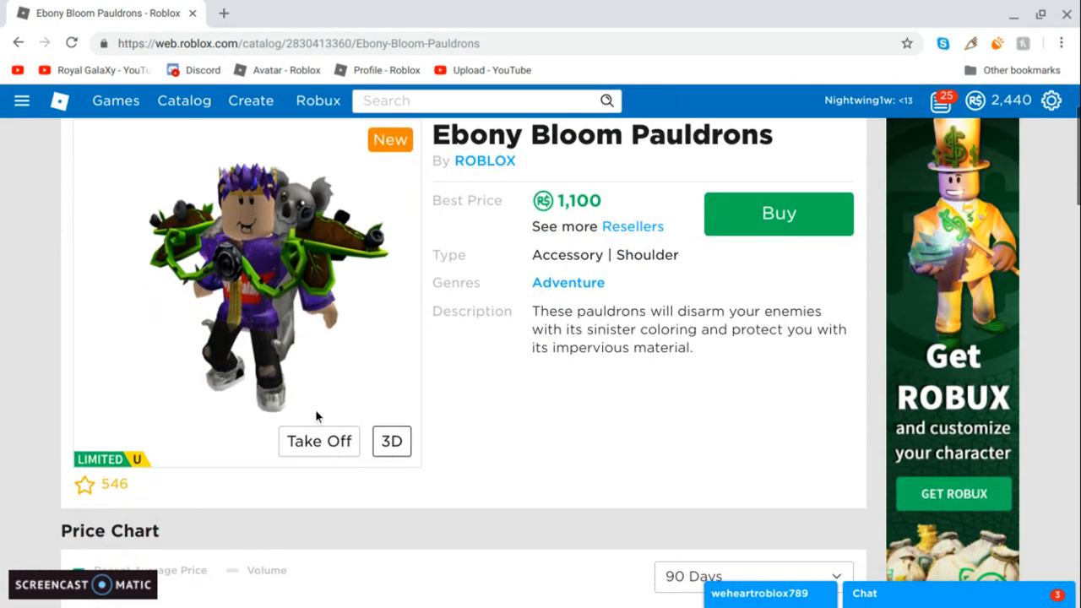
click(318, 441)
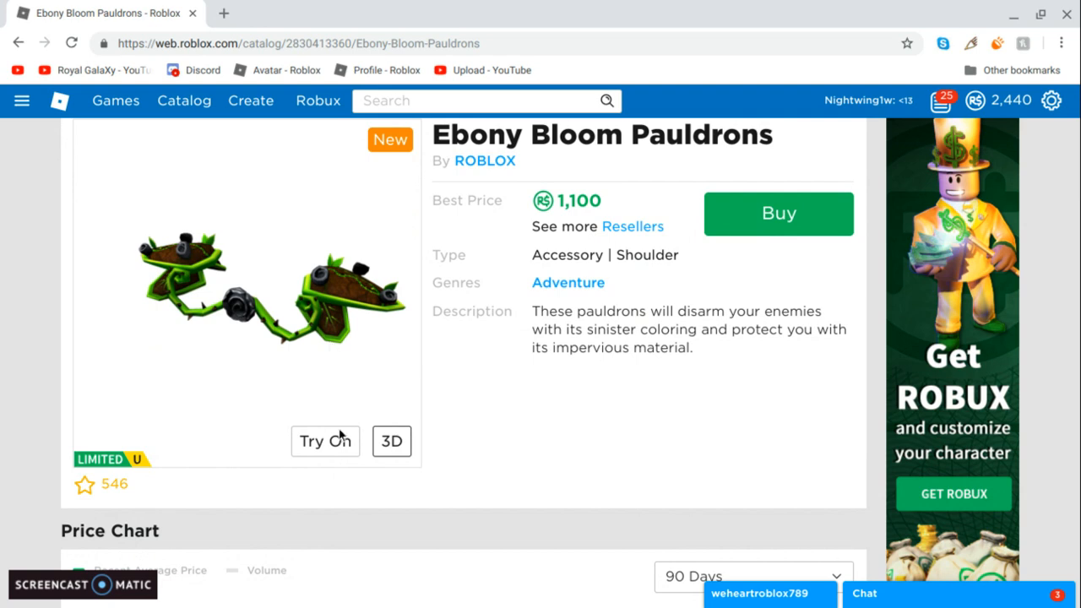
- Browse the Resellers list again, cheapest 1,100 Robux offer first
scroll(down, 3)
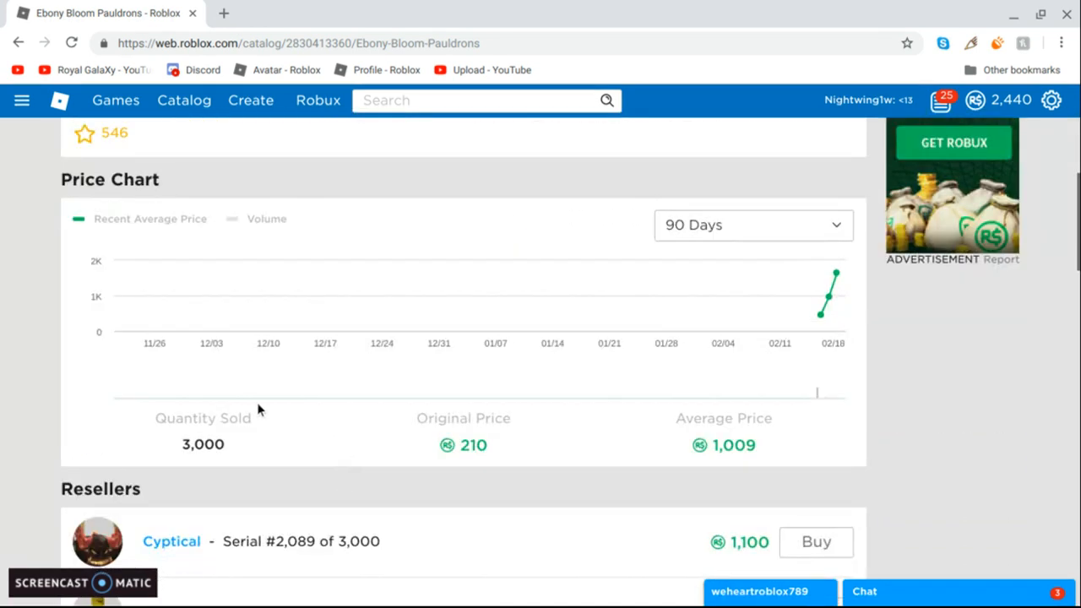
mouse_move(162, 490)
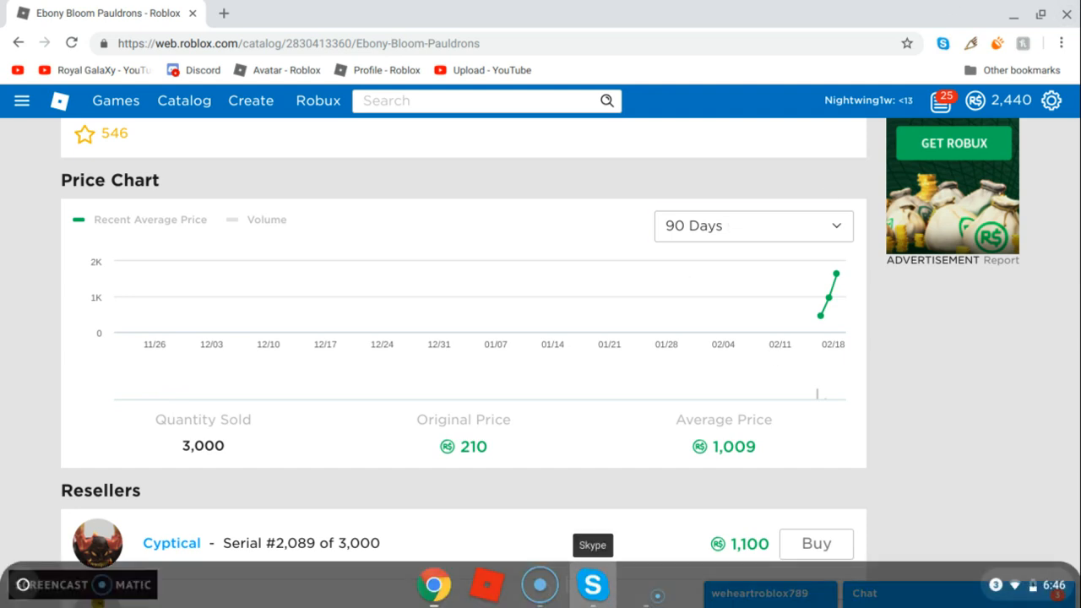
mouse_move(887, 560)
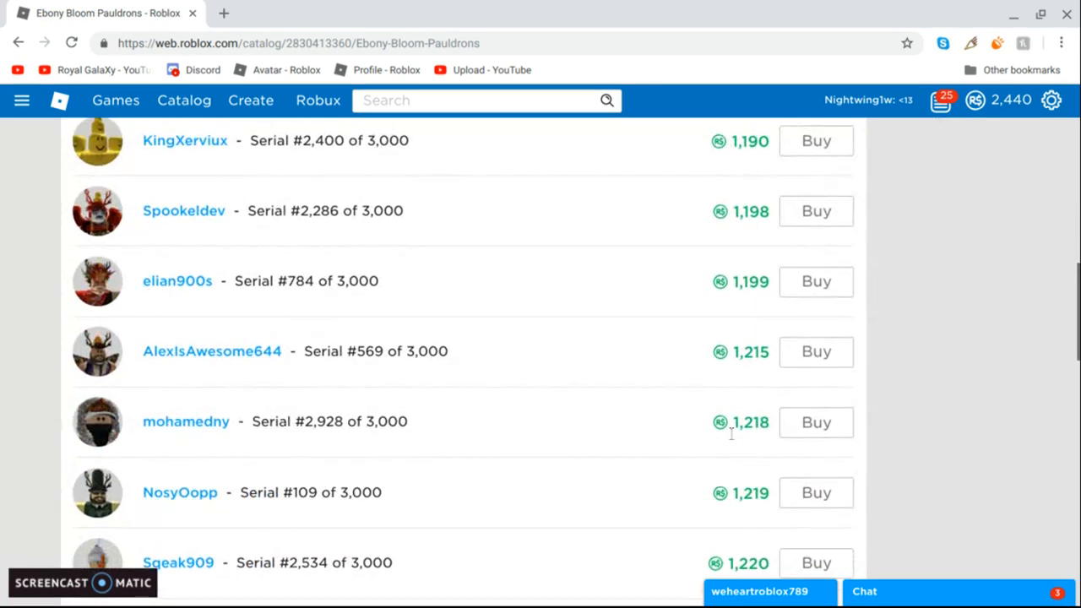
scroll(down, 3)
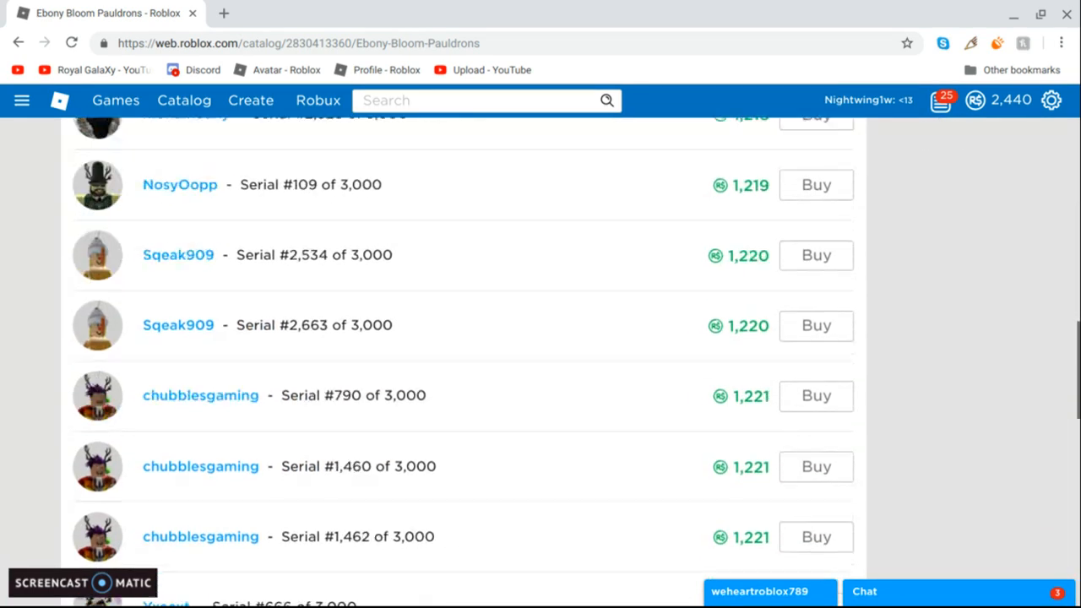
scroll(down, 3)
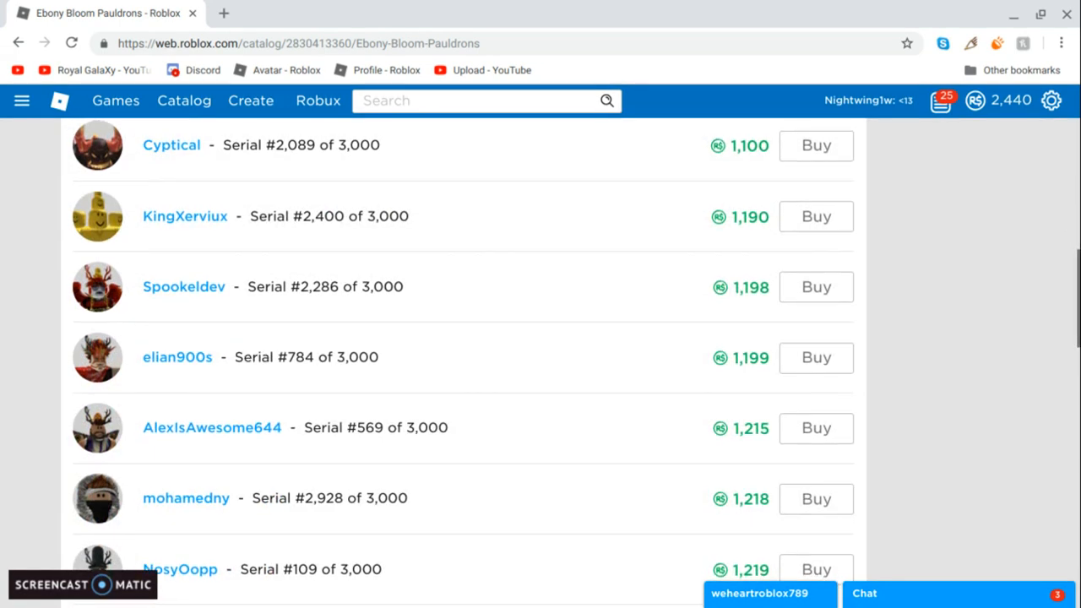
scroll(up, 3)
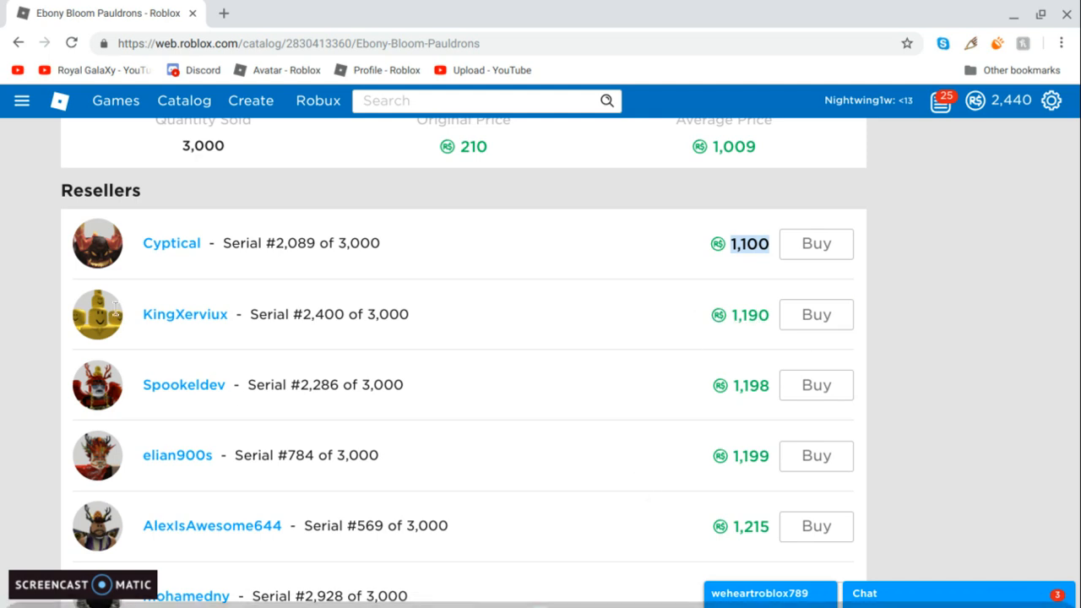
mouse_move(111, 329)
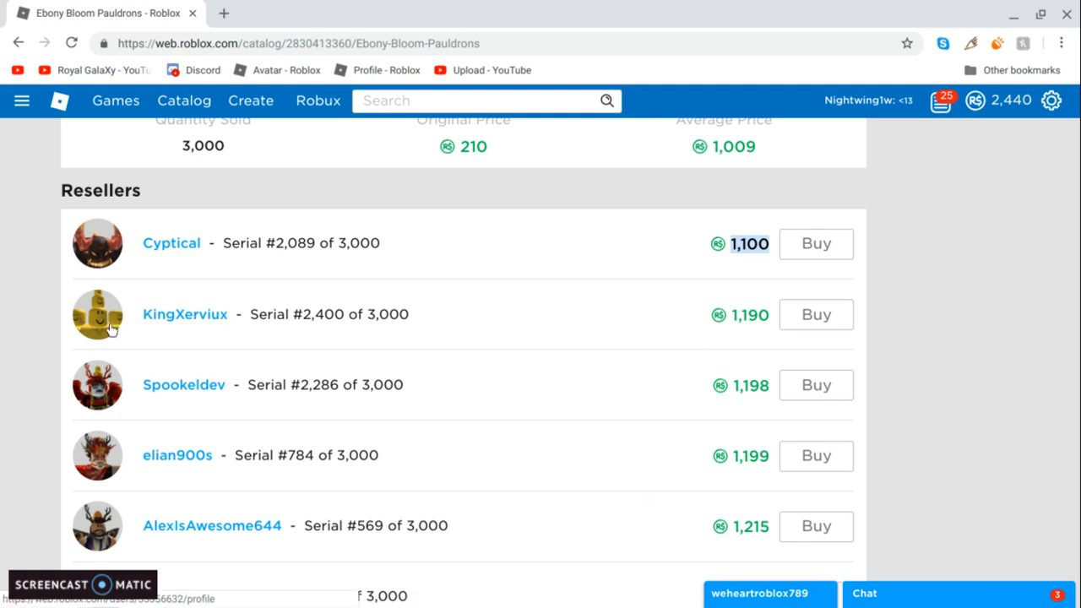